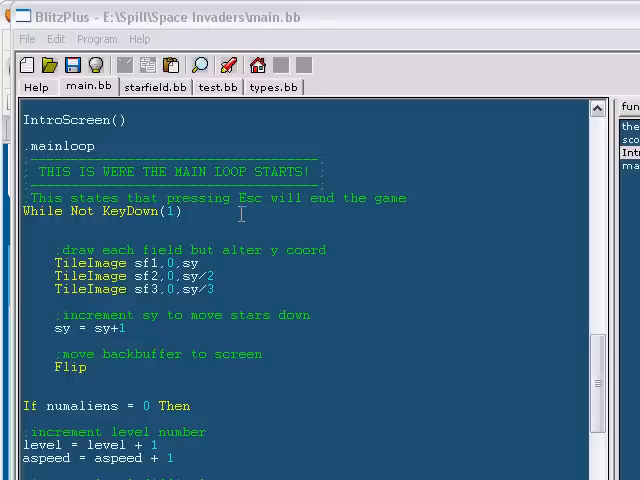
pyautogui.moveTo(10, 240)
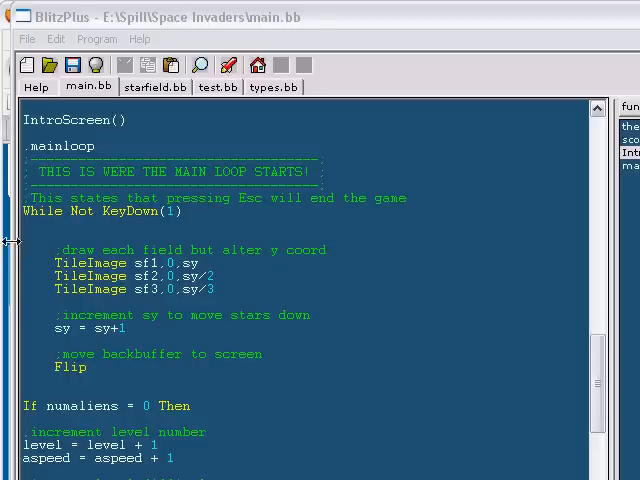
pyautogui.moveTo(10, 236)
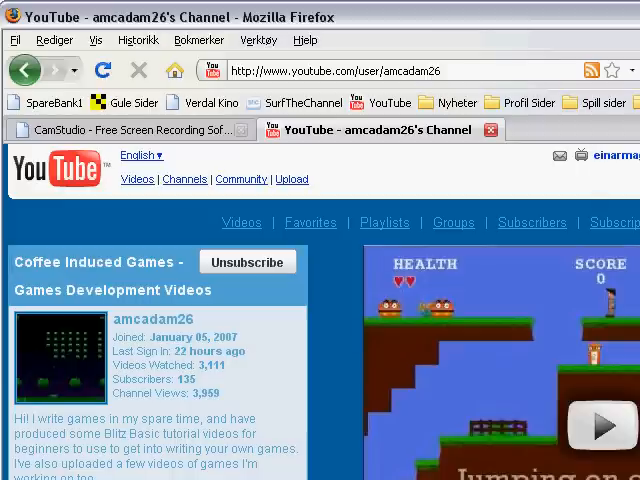
pyautogui.moveTo(204, 212)
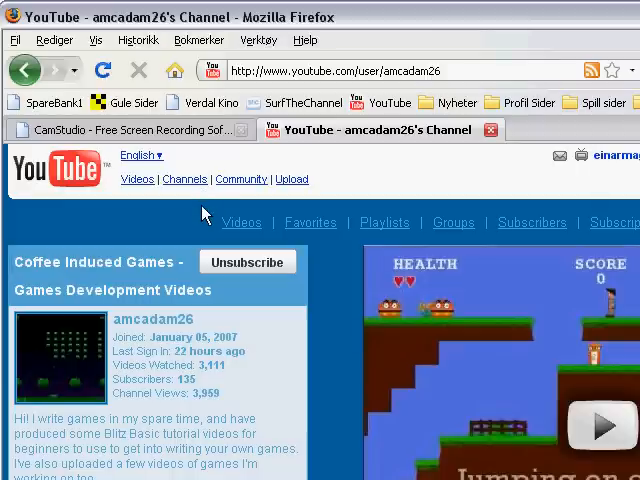
pyautogui.moveTo(260, 328)
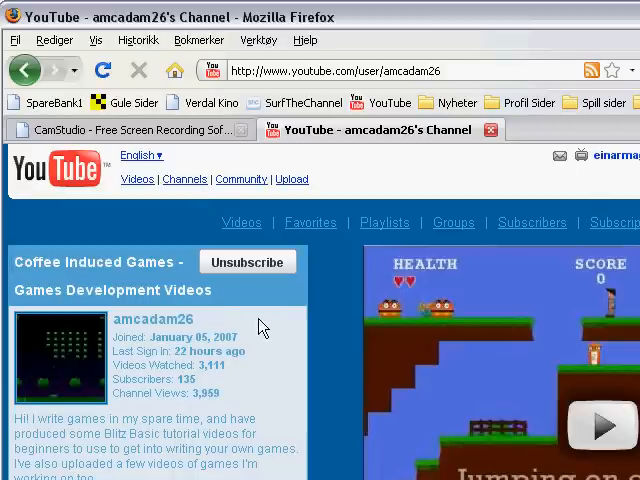
# Step: Scroll down the YouTube channel page to its Playlists section
pyautogui.scroll(-3)
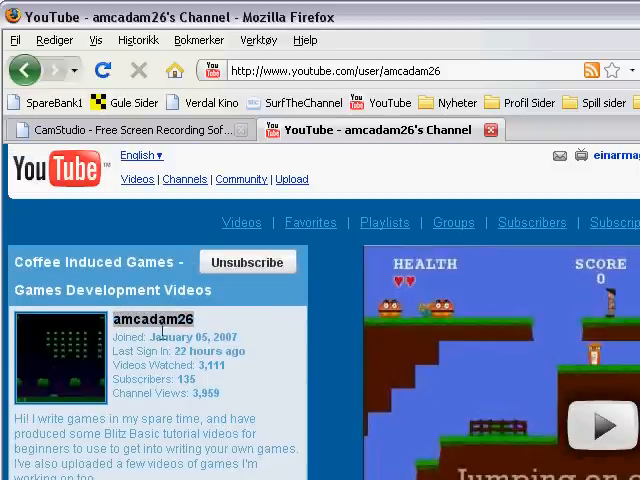
pyautogui.moveTo(258, 332)
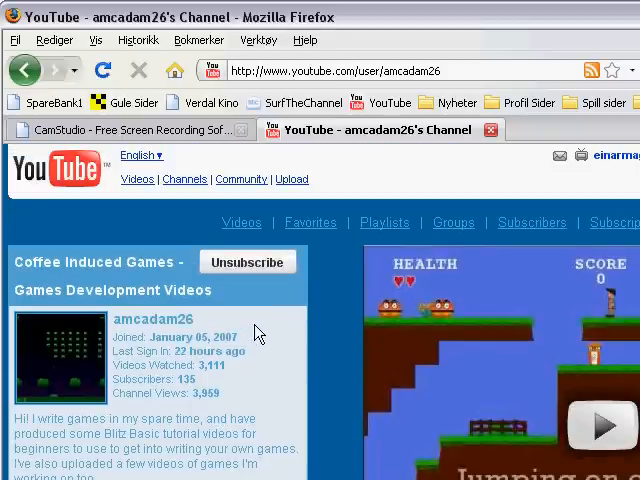
pyautogui.scroll(-3)
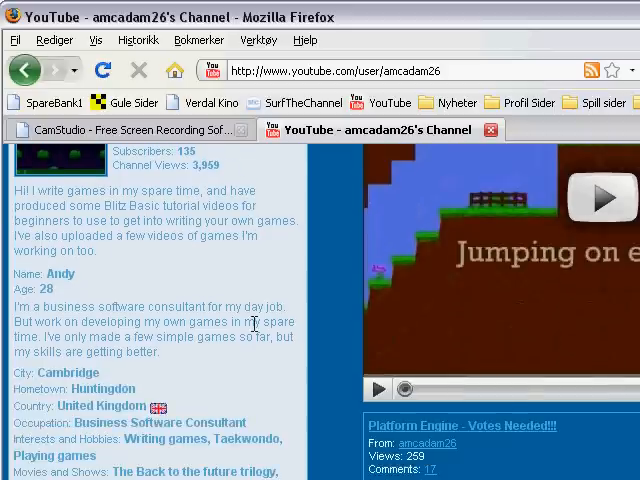
pyautogui.scroll(-3)
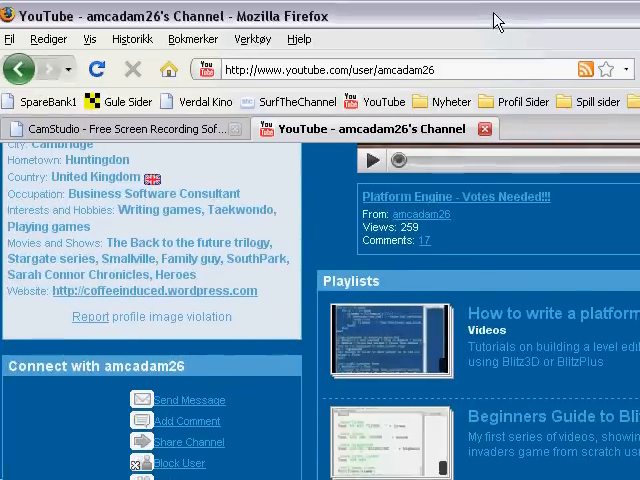
pyautogui.scroll(-3)
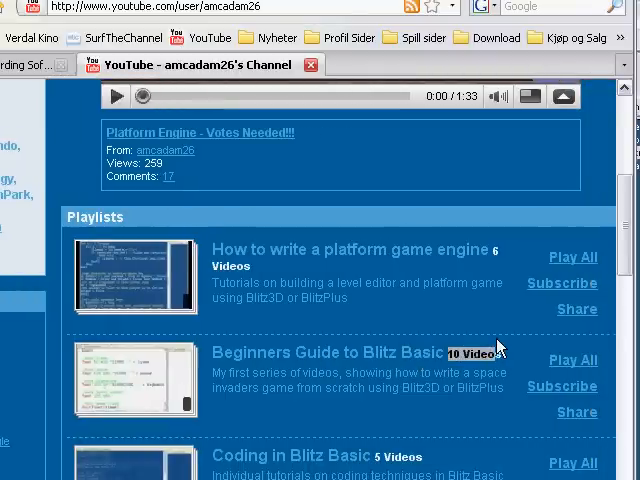
pyautogui.moveTo(492, 344)
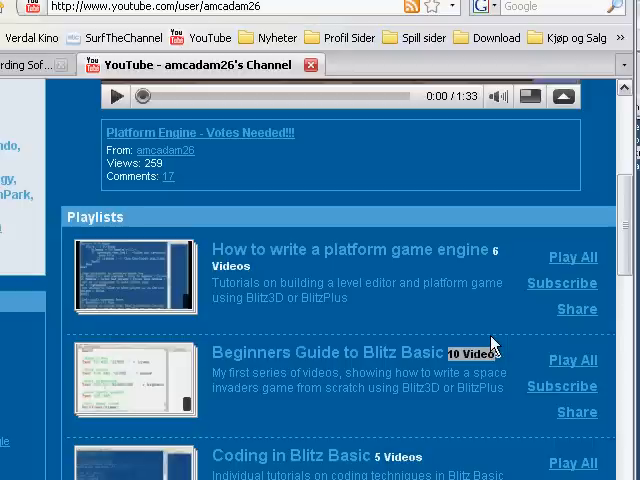
pyautogui.moveTo(482, 332)
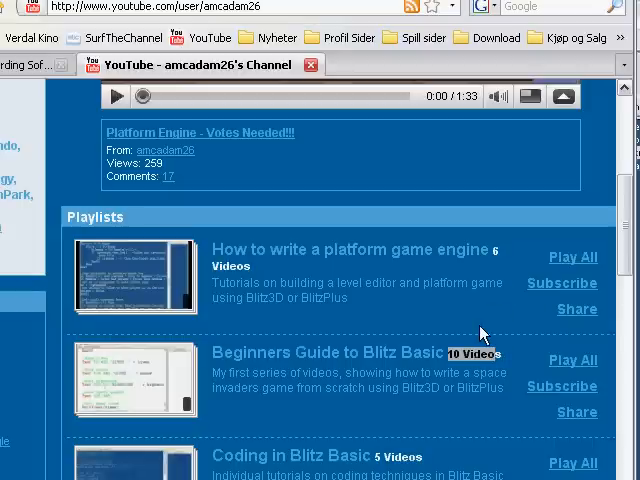
pyautogui.moveTo(290, 360)
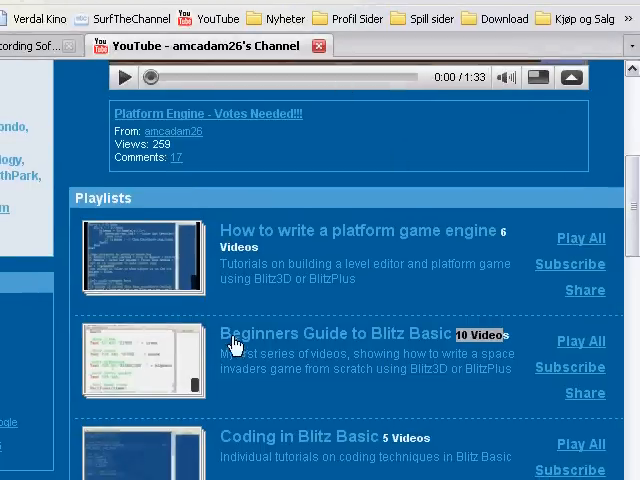
pyautogui.moveTo(418, 344)
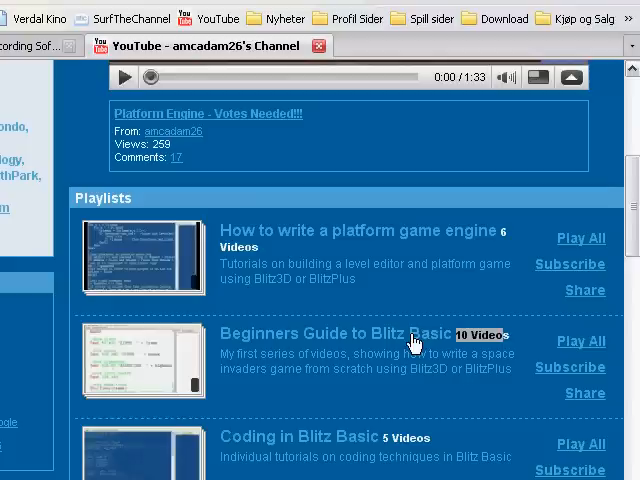
pyautogui.moveTo(340, 328)
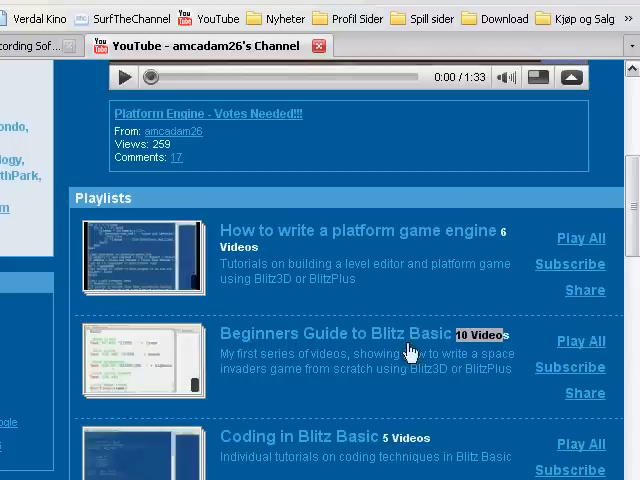
pyautogui.moveTo(624, 232)
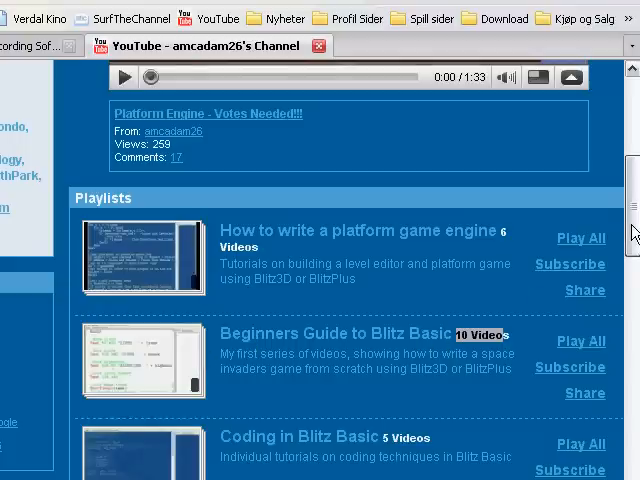
# Step: Scroll back up, then down again through the Blitz Basic and platform engine playlists
pyautogui.scroll(3)
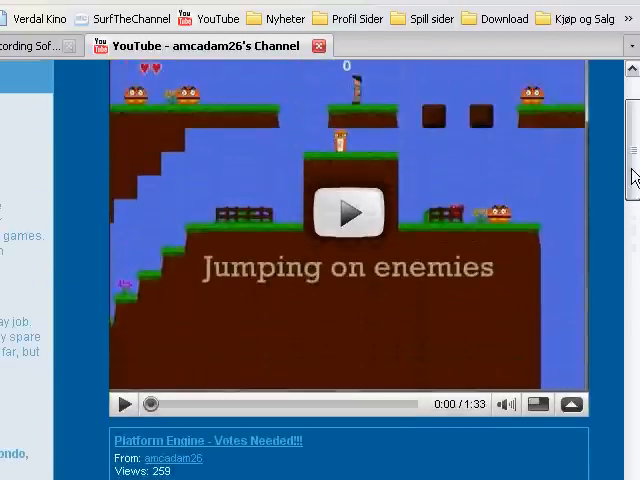
pyautogui.scroll(3)
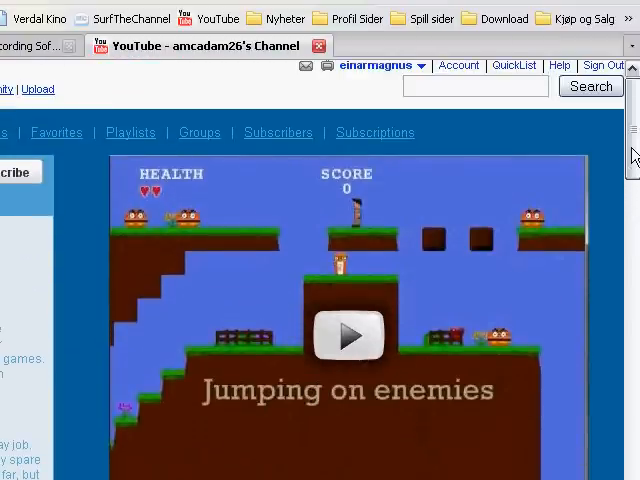
pyautogui.scroll(-3)
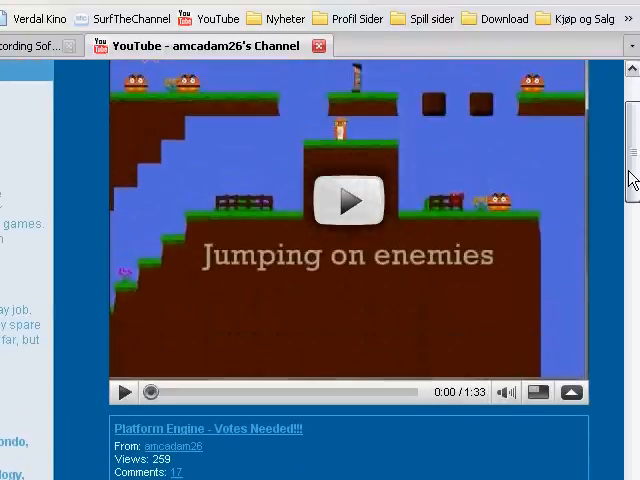
pyautogui.scroll(-3)
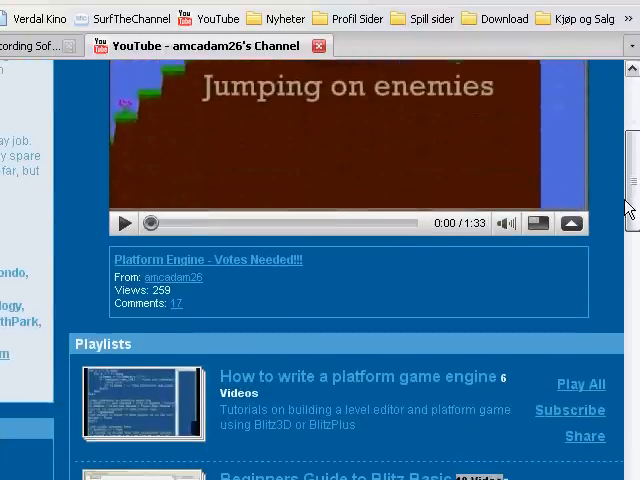
pyautogui.scroll(-3)
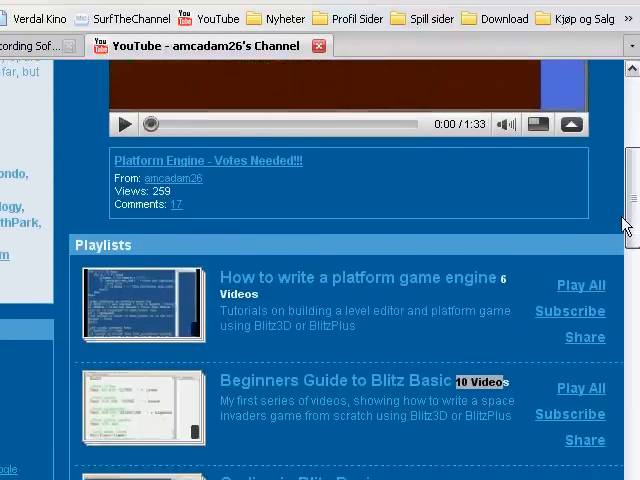
pyautogui.scroll(-3)
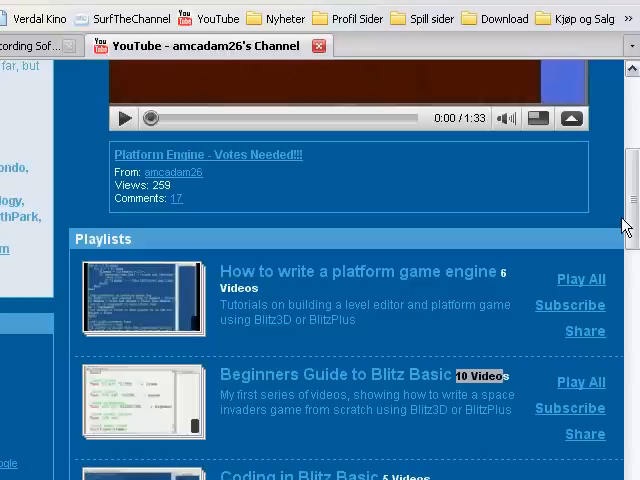
pyautogui.moveTo(538, 204)
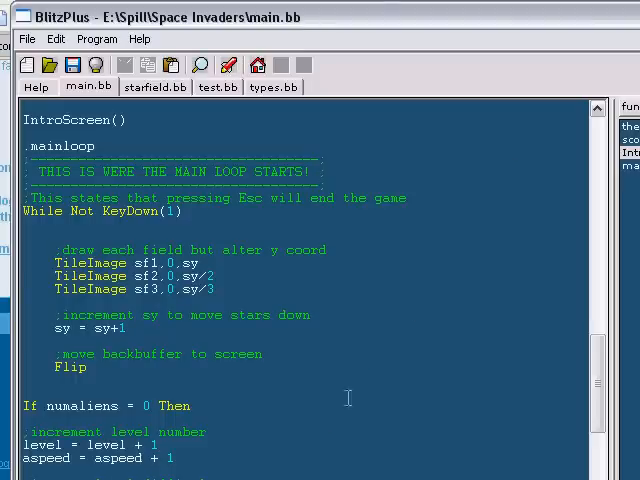
pyautogui.scroll(3)
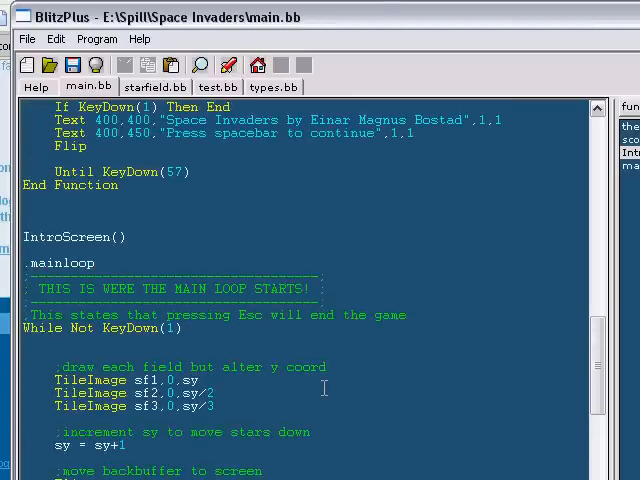
pyautogui.scroll(3)
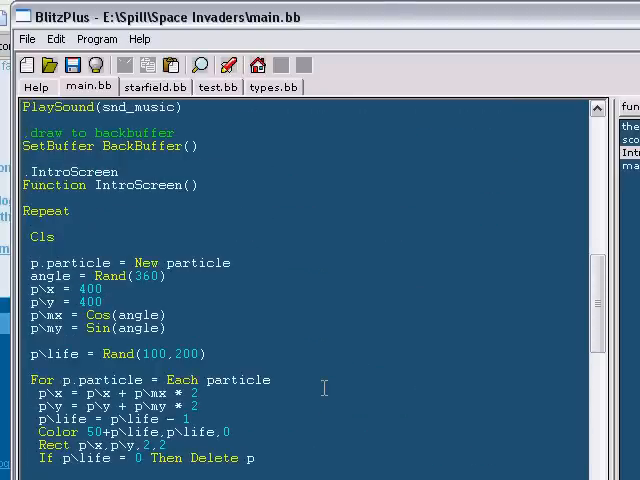
pyautogui.scroll(3)
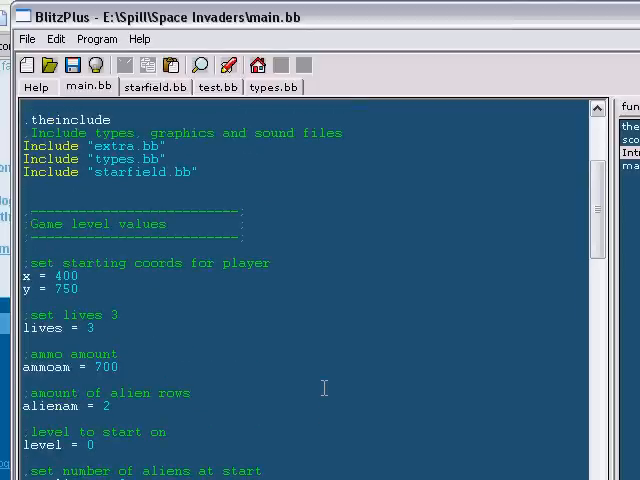
pyautogui.scroll(3)
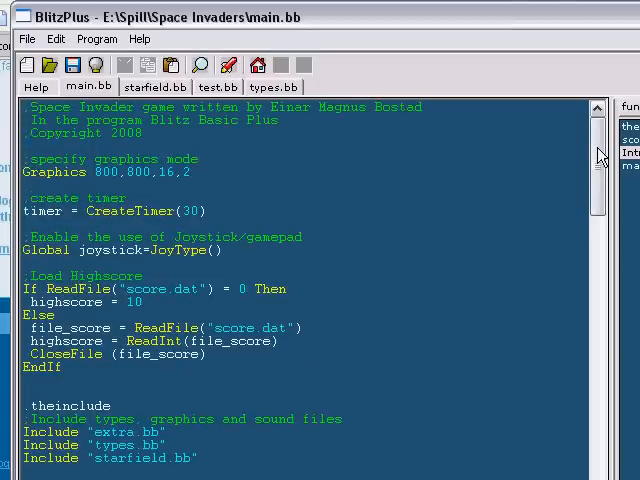
pyautogui.scroll(-3)
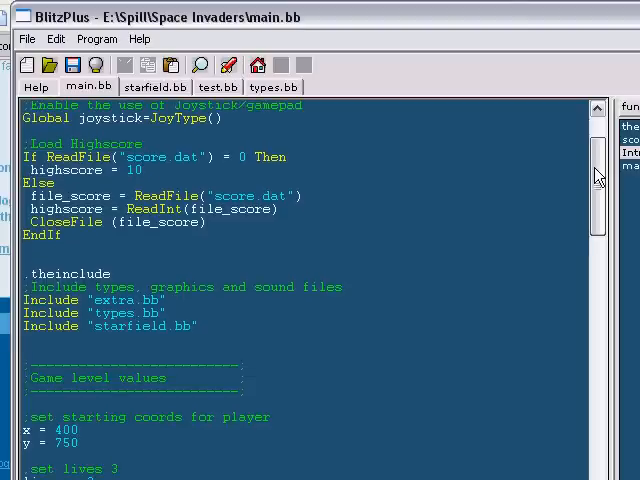
pyautogui.scroll(-3)
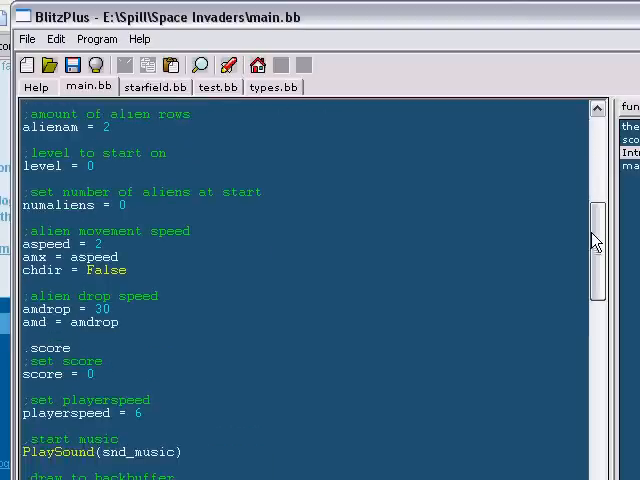
pyautogui.scroll(3)
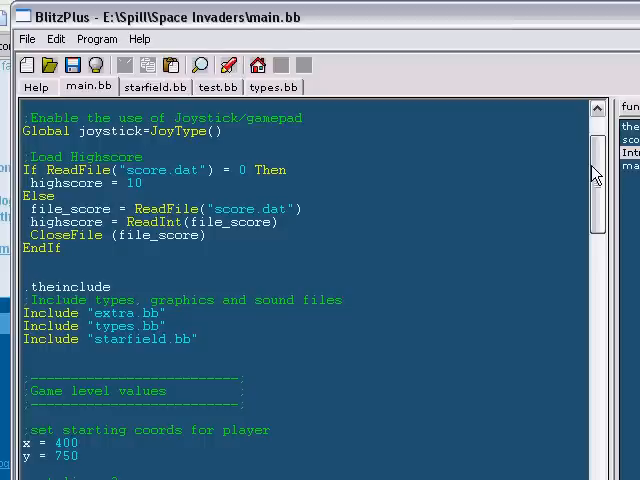
pyautogui.scroll(-3)
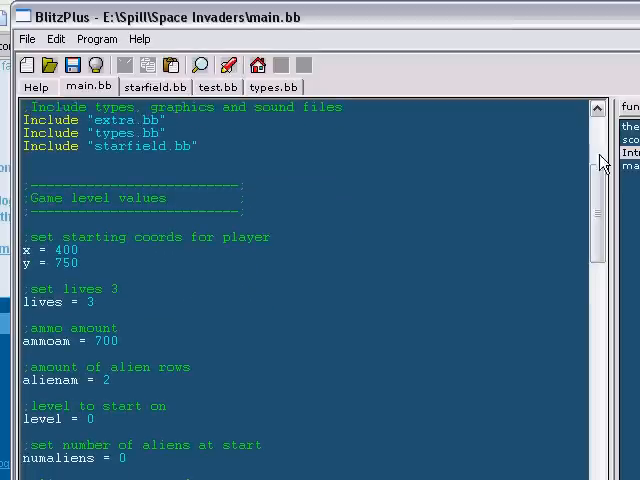
pyautogui.scroll(-3)
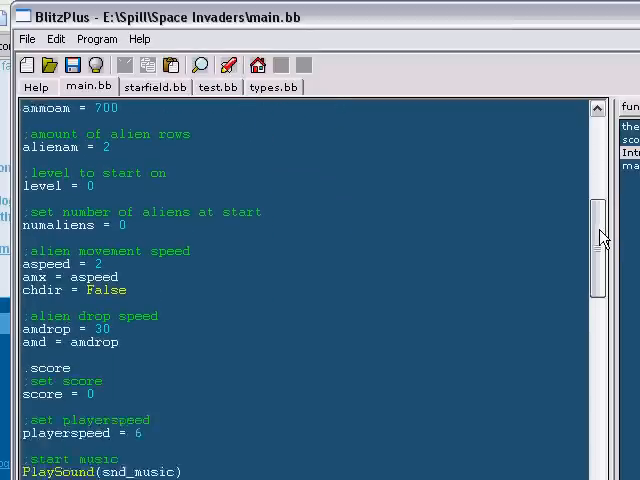
pyautogui.scroll(-3)
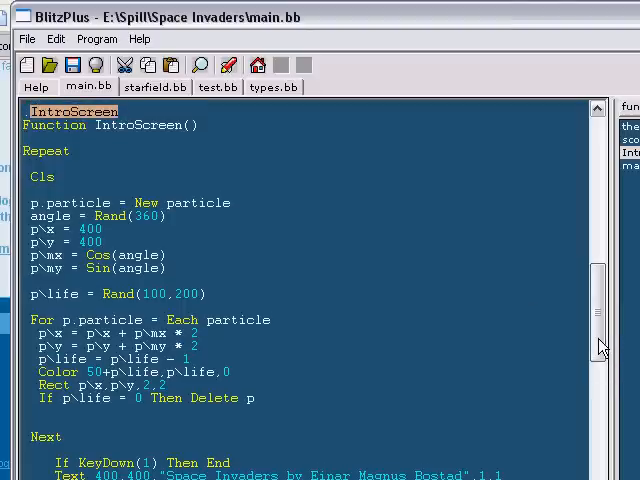
pyautogui.moveTo(568, 324)
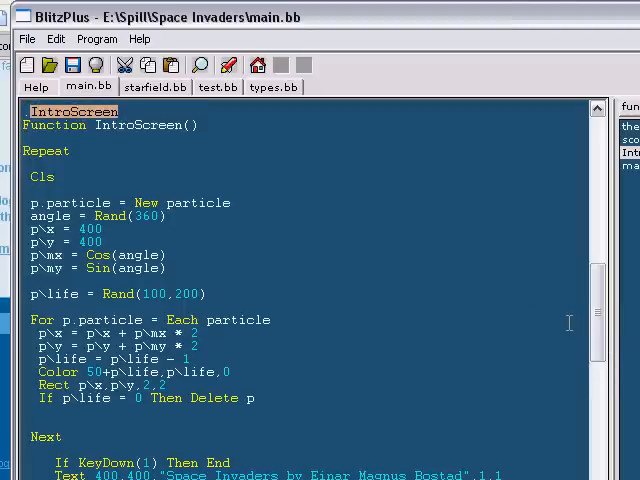
pyautogui.moveTo(396, 244)
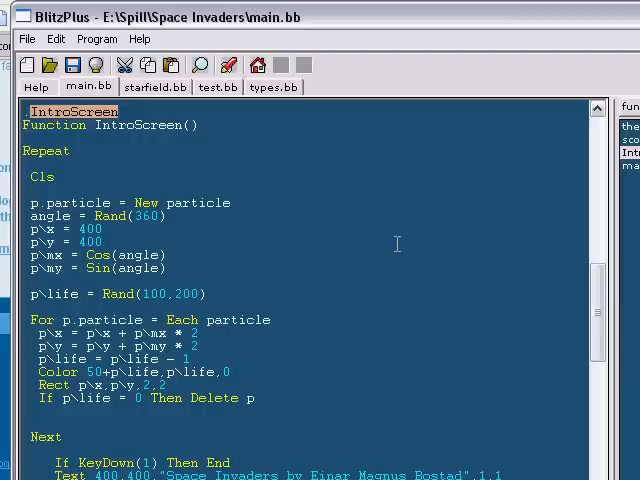
pyautogui.moveTo(188, 164)
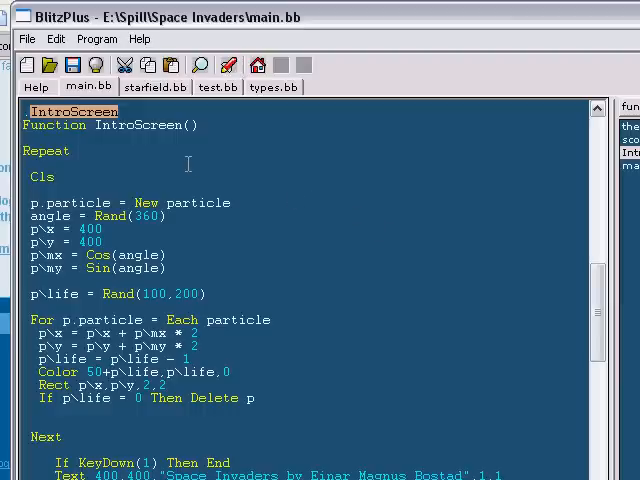
pyautogui.moveTo(116, 156)
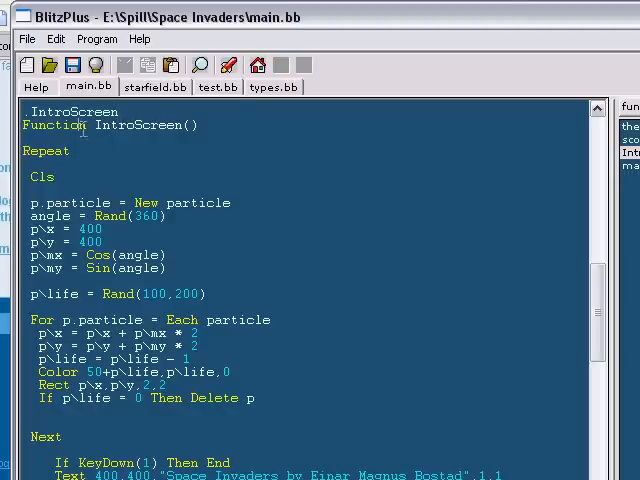
pyautogui.moveTo(230, 108)
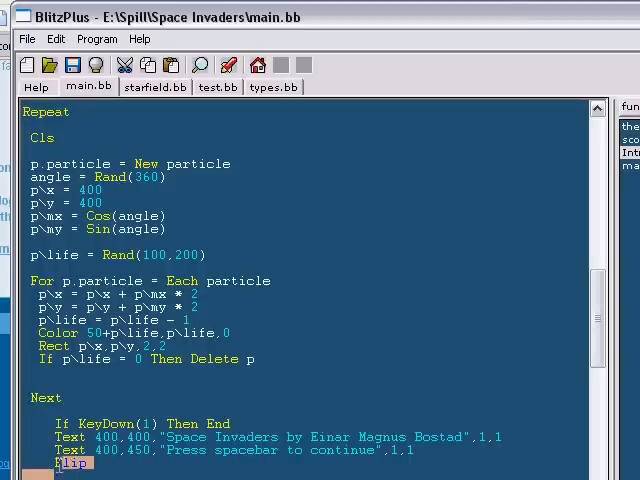
pyautogui.press('ctrl+a')
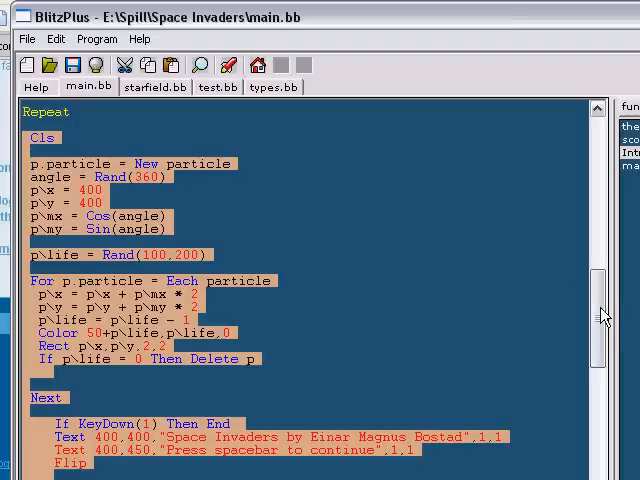
pyautogui.scroll(-3)
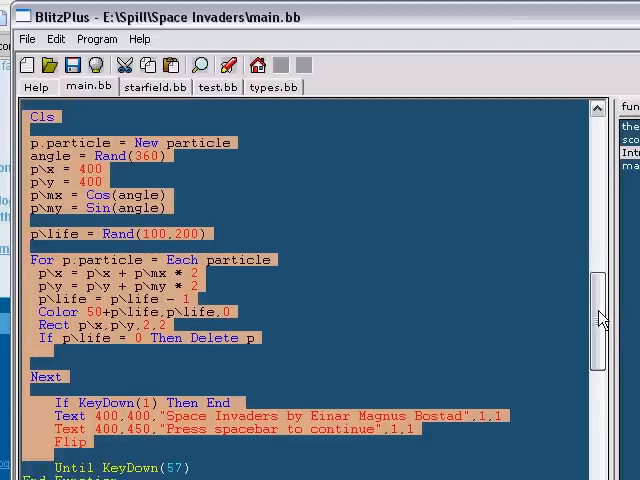
pyautogui.scroll(-3)
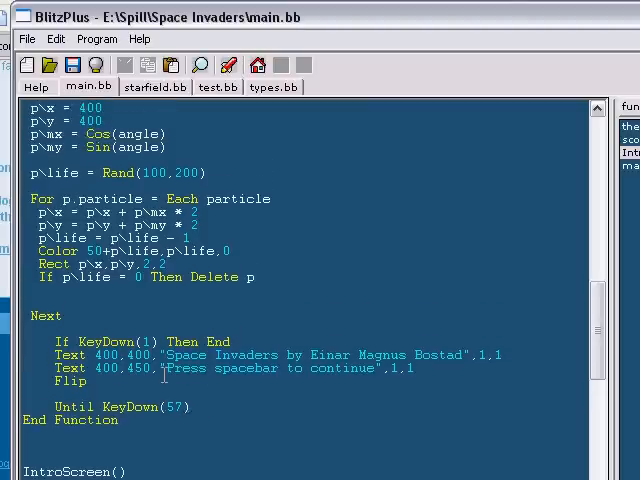
pyautogui.scroll(3)
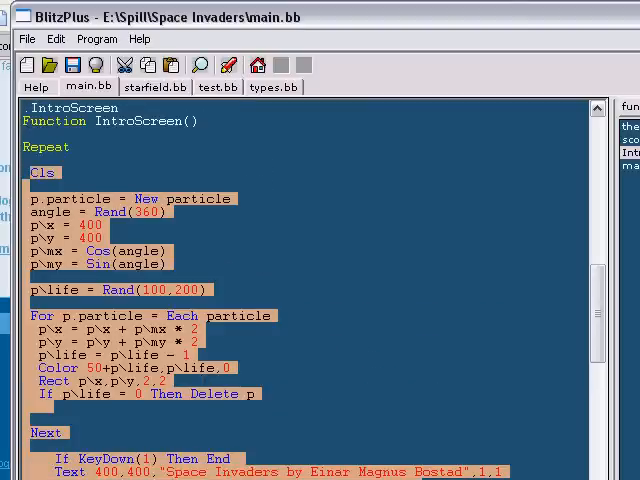
pyautogui.scroll(-3)
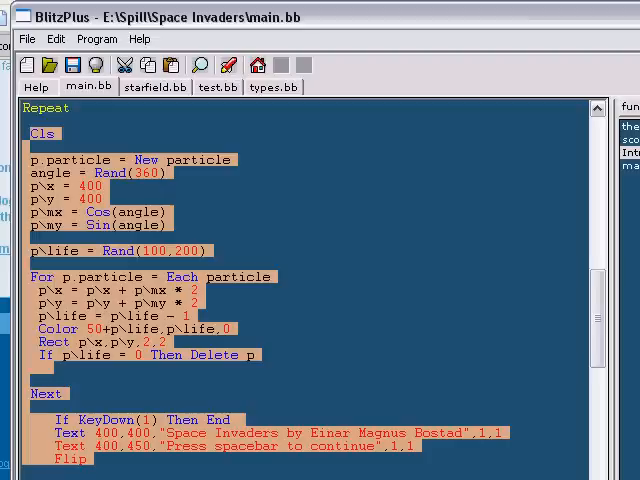
pyautogui.click(256, 420)
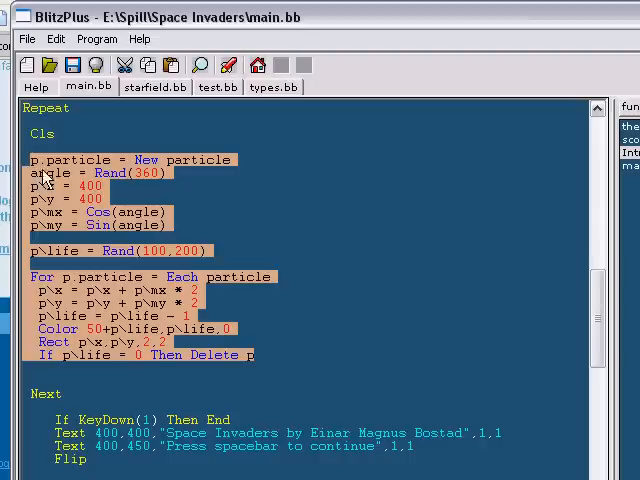
pyautogui.moveTo(294, 296)
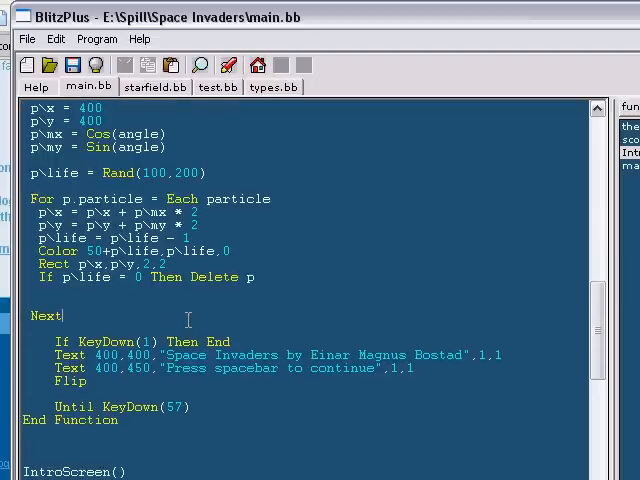
pyautogui.scroll(-3)
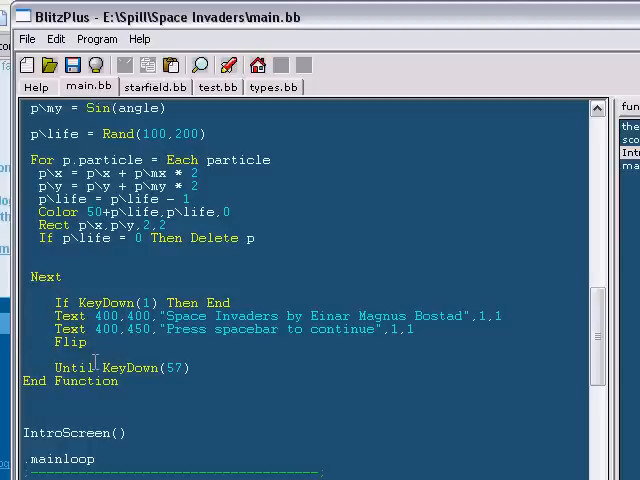
pyautogui.scroll(3)
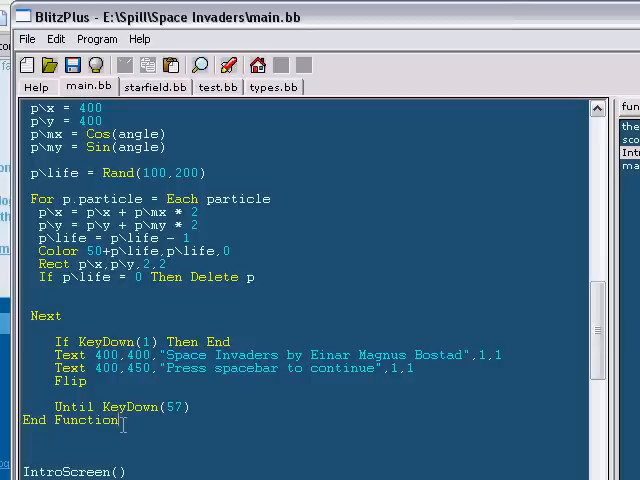
pyautogui.scroll(3)
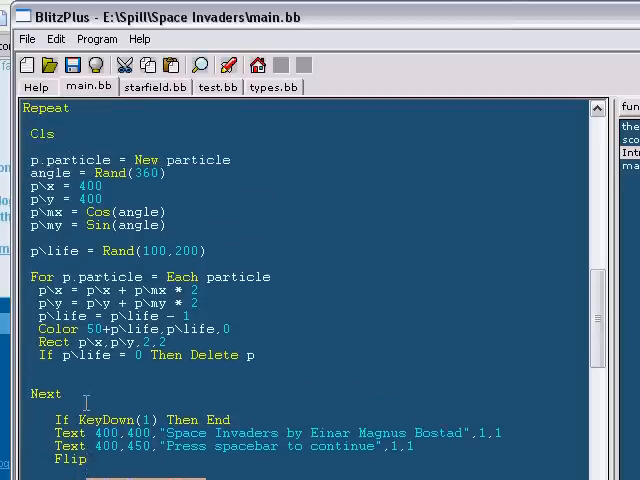
pyautogui.scroll(3)
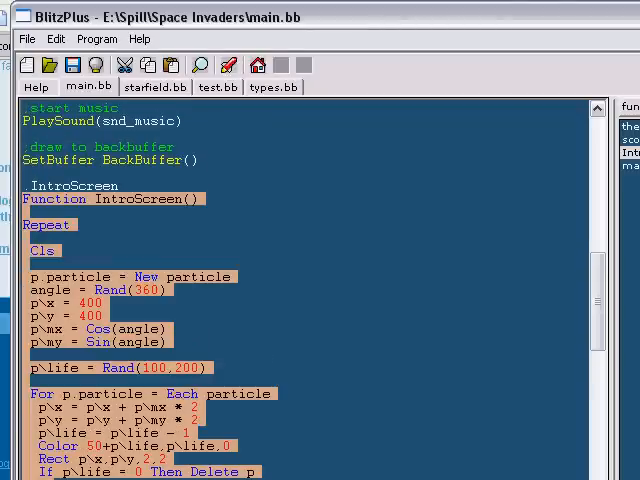
pyautogui.scroll(-3)
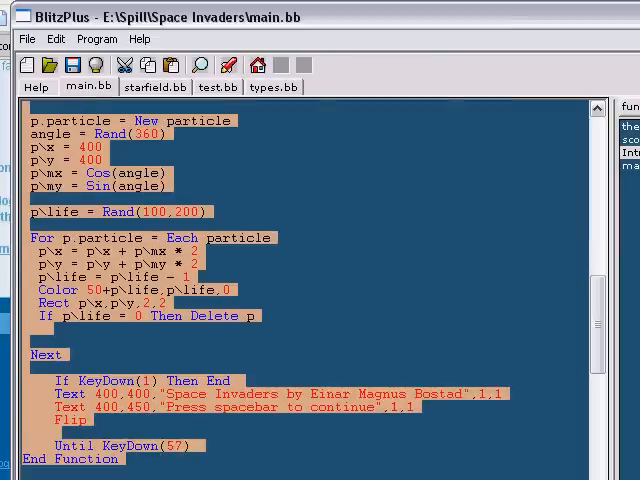
pyautogui.scroll(3)
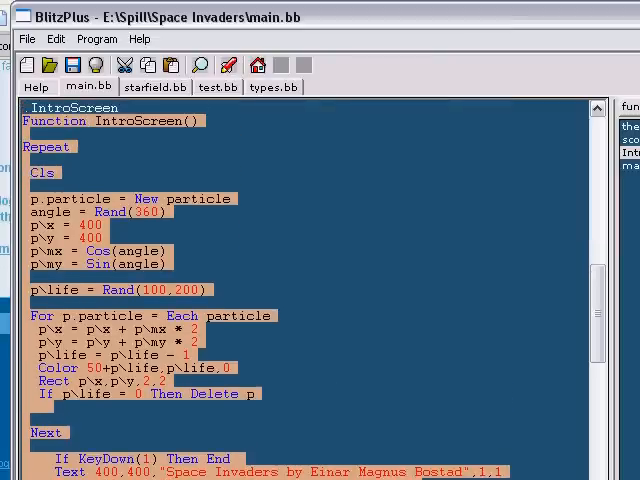
pyautogui.scroll(3)
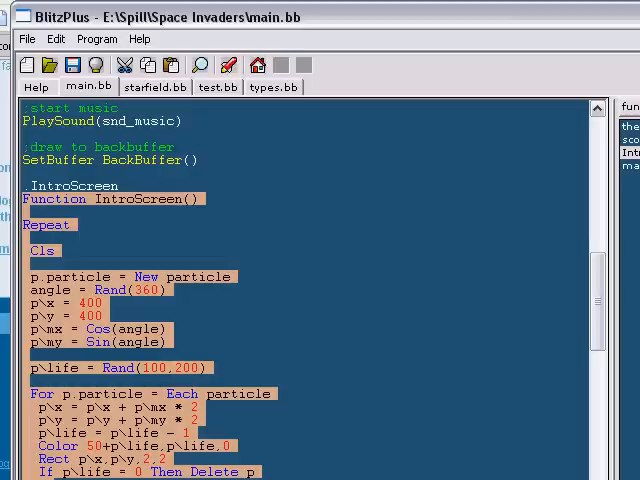
pyautogui.scroll(-3)
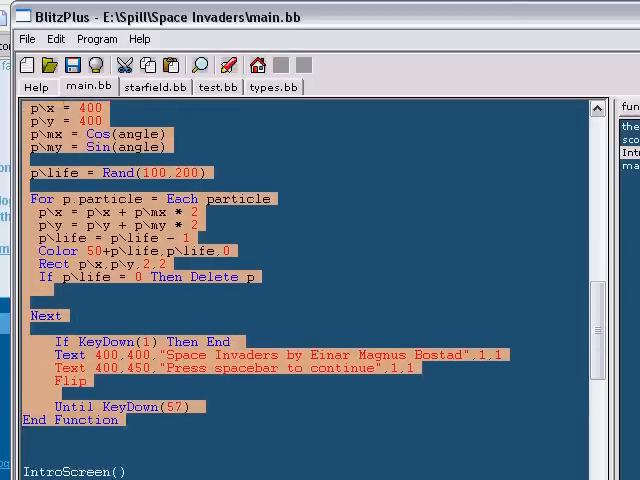
pyautogui.scroll(-3)
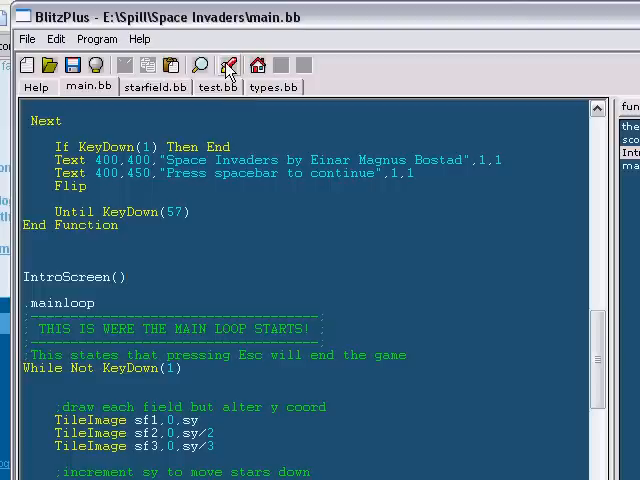
pyautogui.click(228, 64)
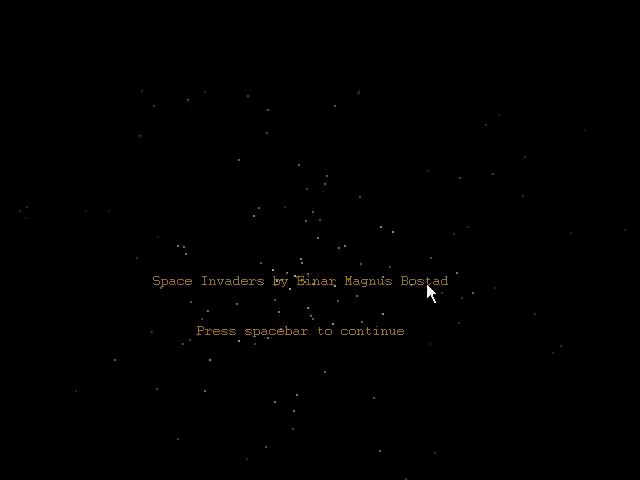
pyautogui.moveTo(338, 342)
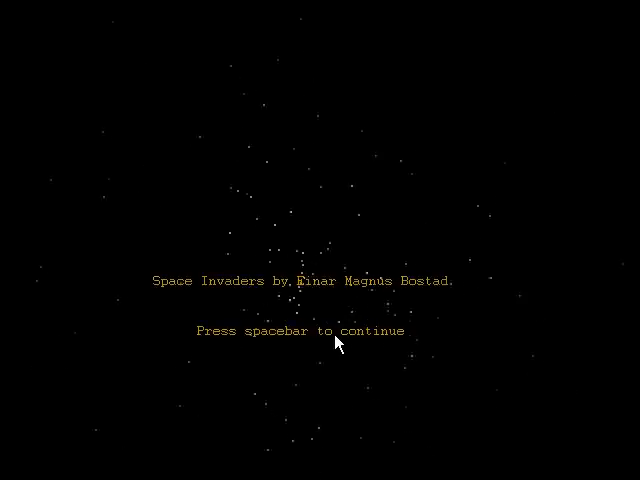
pyautogui.press('space')
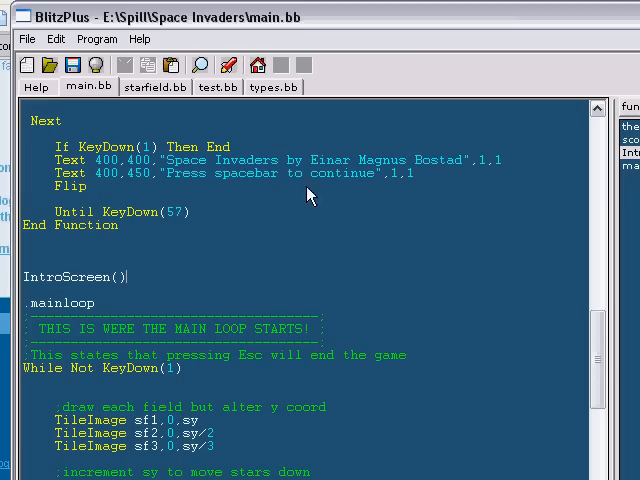
pyautogui.moveTo(308, 308)
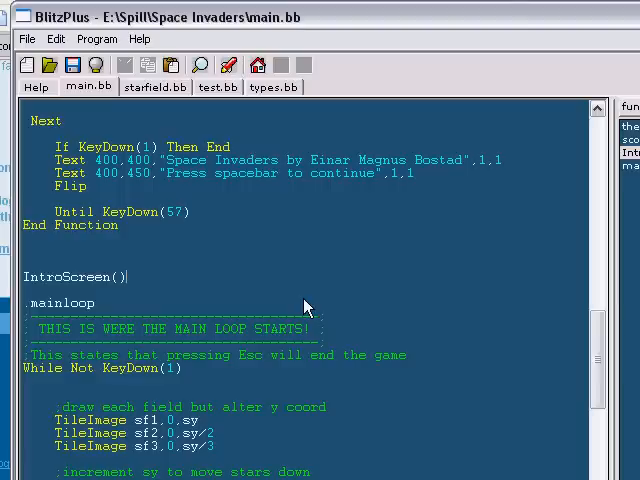
pyautogui.moveTo(580, 344)
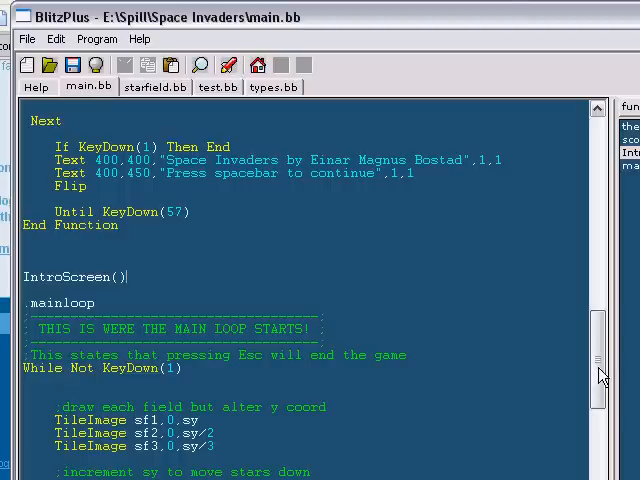
pyautogui.scroll(3)
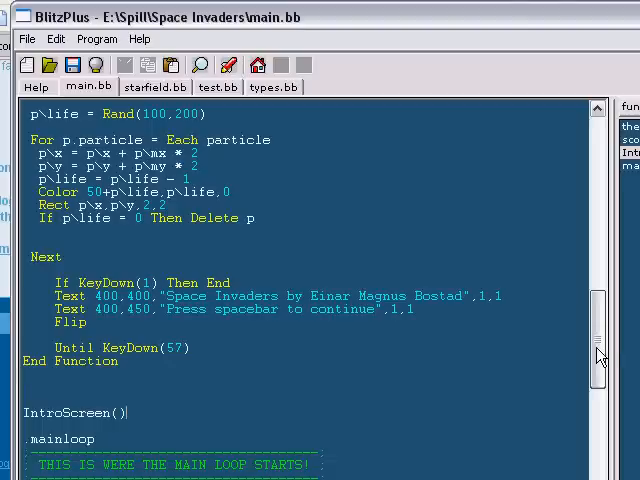
pyautogui.scroll(-3)
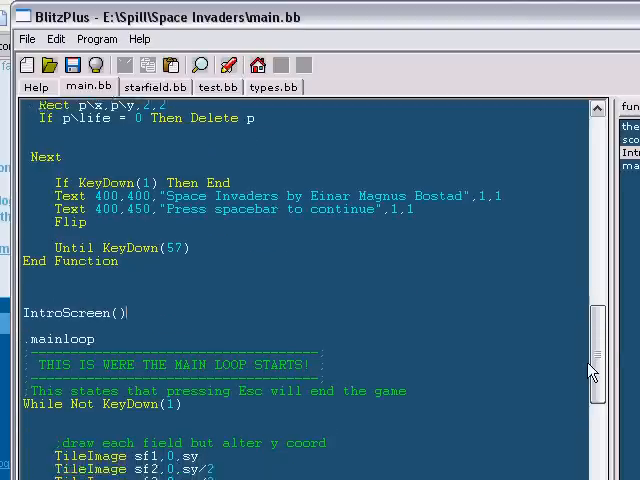
pyautogui.scroll(-3)
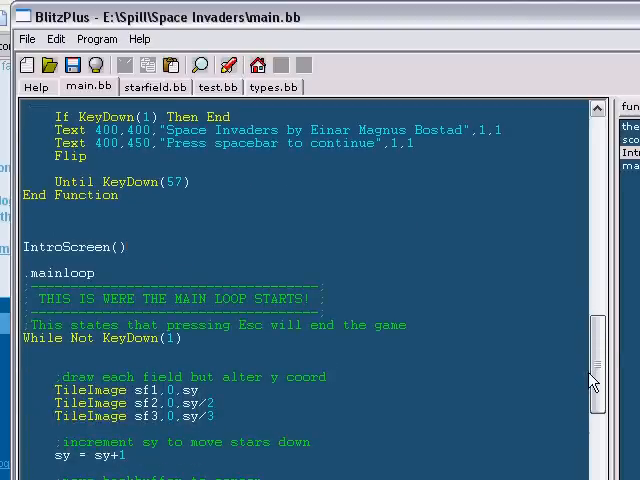
pyautogui.scroll(3)
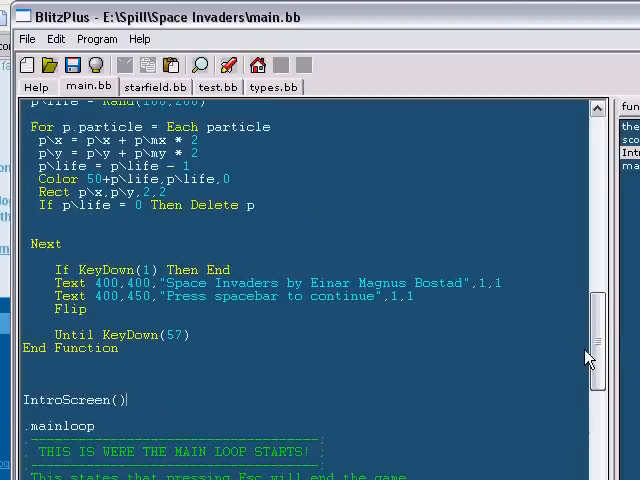
pyautogui.scroll(3)
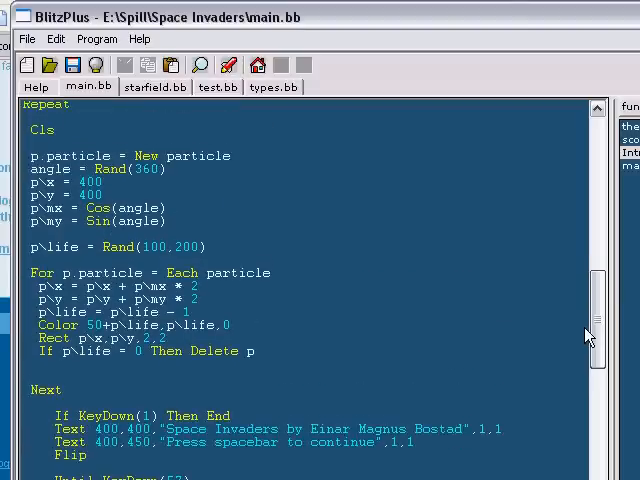
pyautogui.scroll(3)
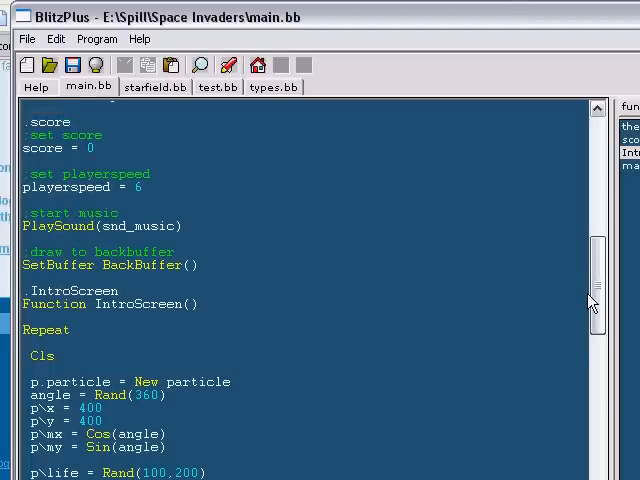
pyautogui.scroll(-3)
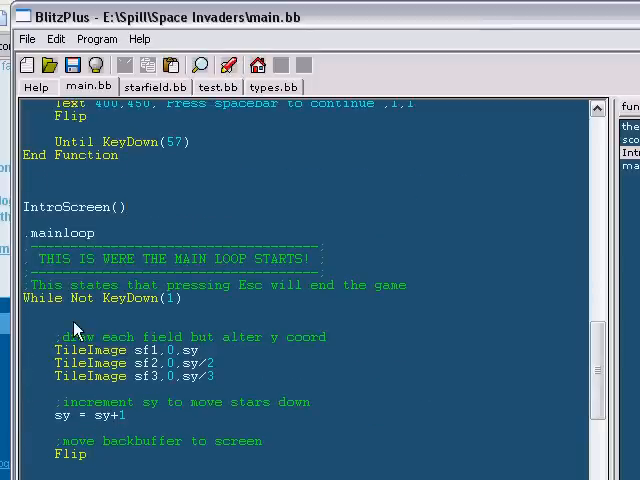
pyautogui.scroll(-3)
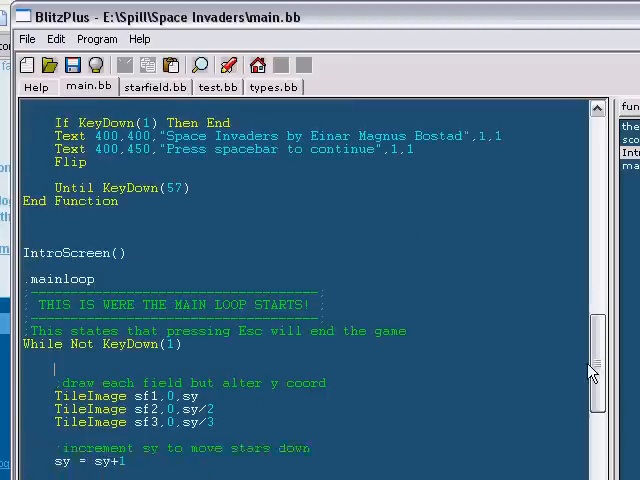
pyautogui.scroll(3)
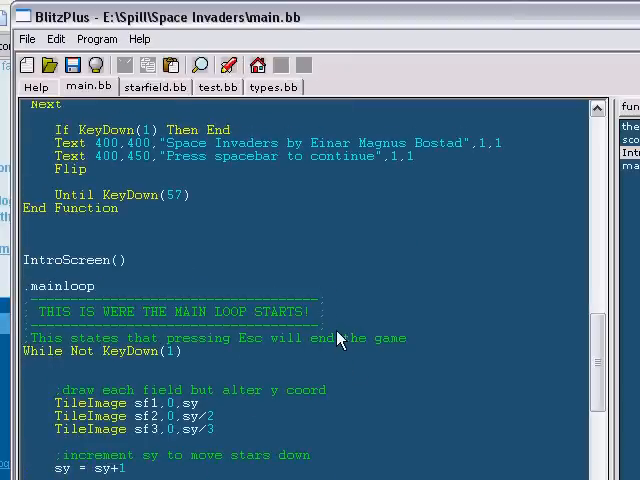
pyautogui.moveTo(60, 300)
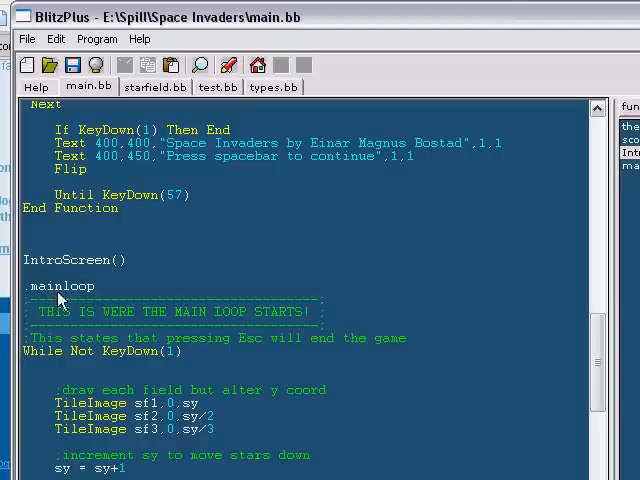
pyautogui.moveTo(384, 150)
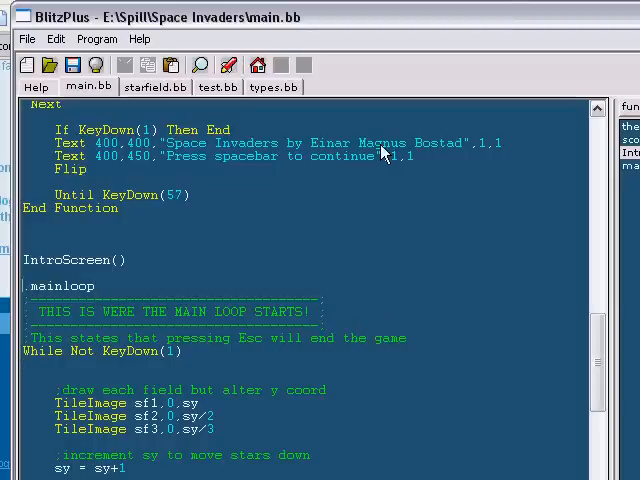
pyautogui.doubleClick(56, 284)
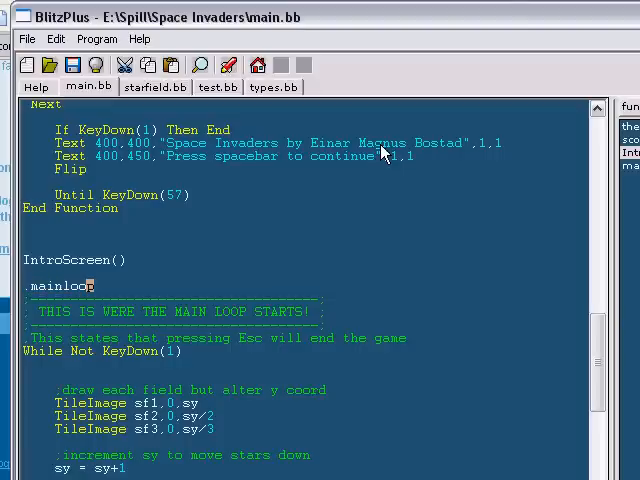
pyautogui.doubleClick(60, 286)
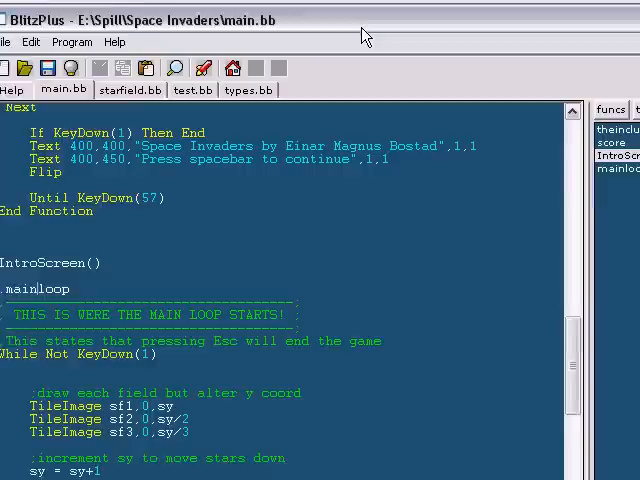
# Step: Browse main.bb's funcs and types lists and scroll through the level difficulty code
pyautogui.click(484, 112)
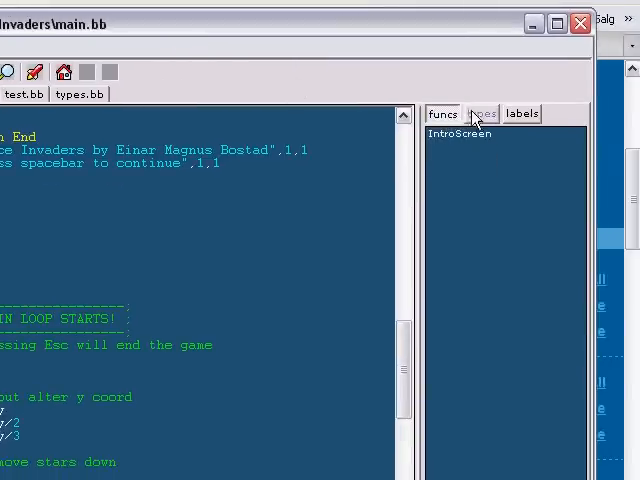
pyautogui.click(482, 112)
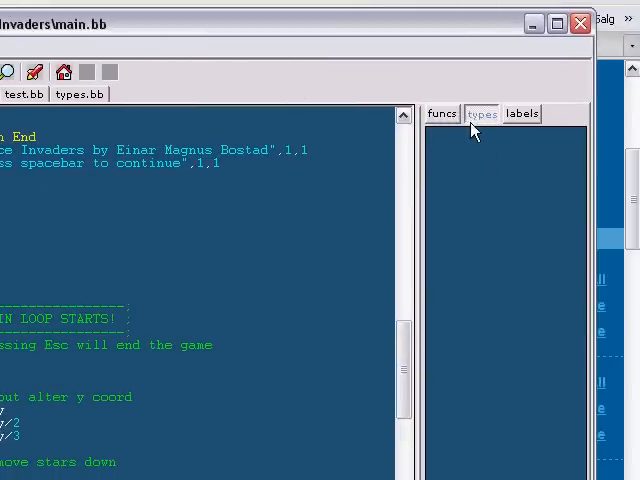
pyautogui.moveTo(210, 126)
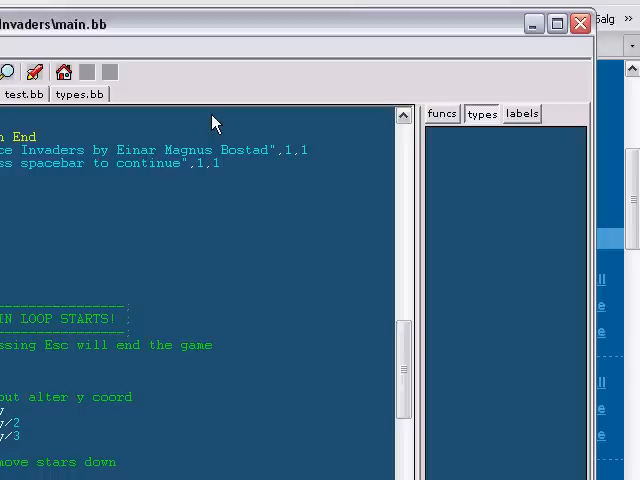
pyautogui.moveTo(220, 118)
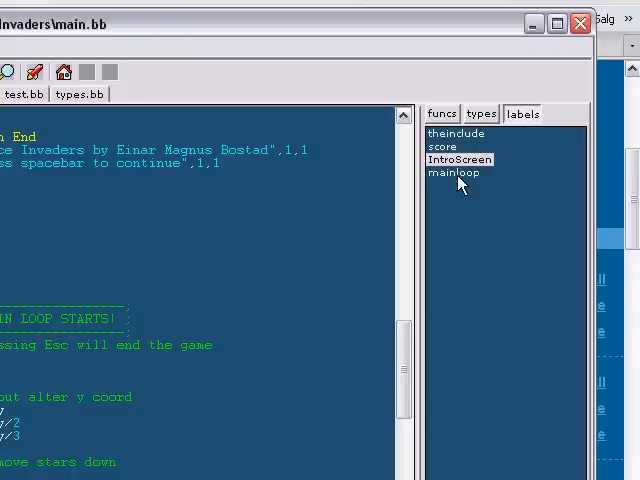
pyautogui.moveTo(450, 182)
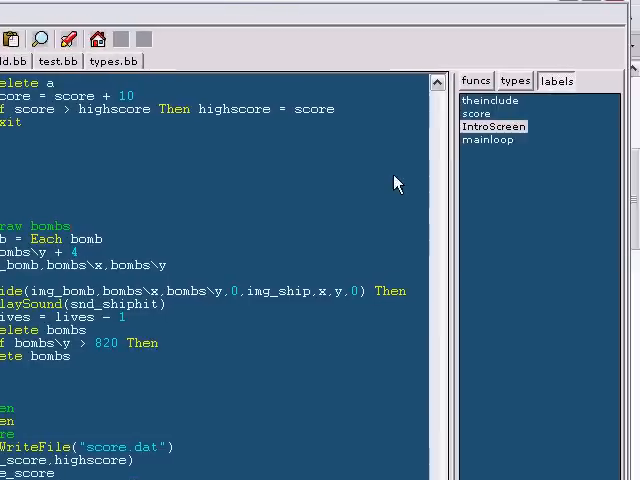
pyautogui.click(488, 140)
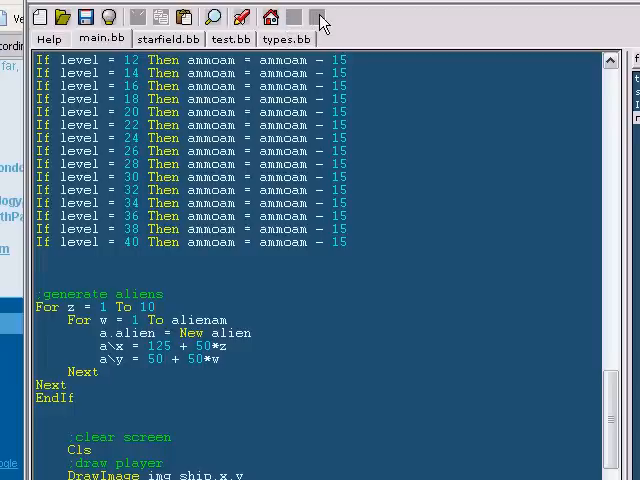
pyautogui.scroll(-3)
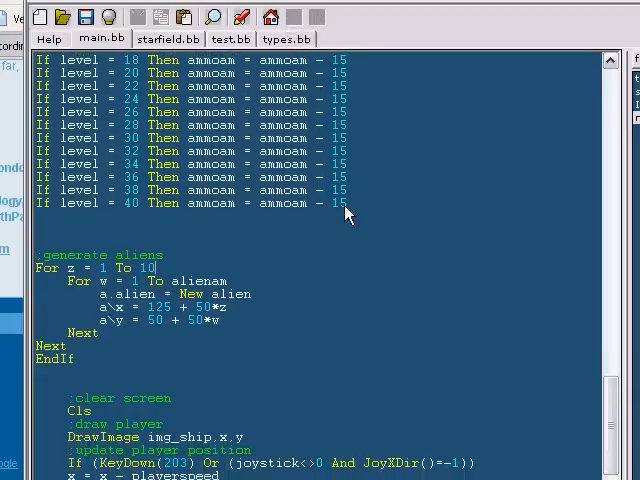
pyautogui.scroll(-3)
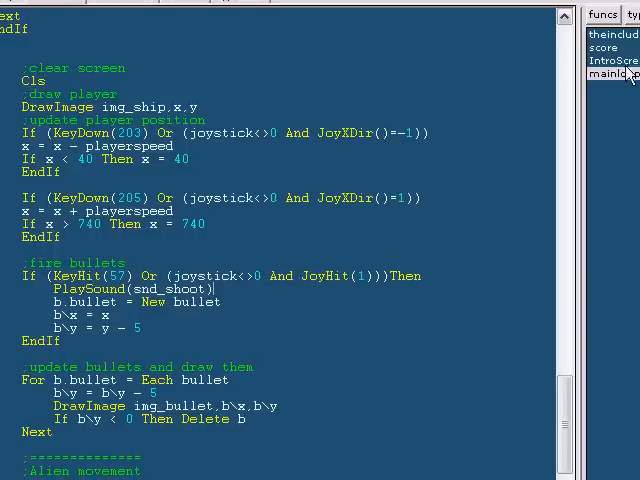
pyautogui.scroll(3)
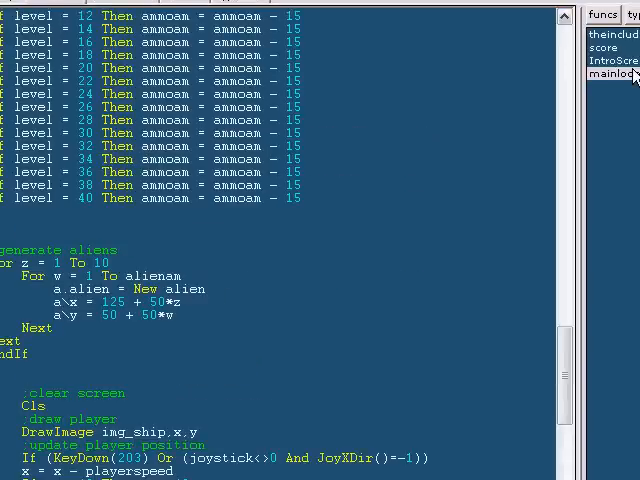
pyautogui.moveTo(386, 254)
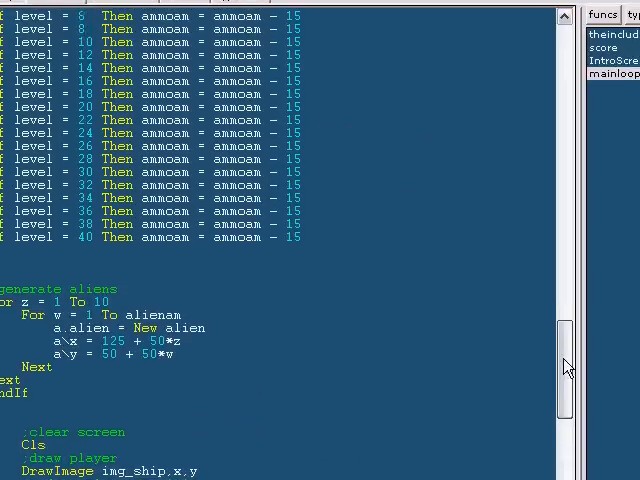
# Step: Jump to Function IntroScreen() in main.bb from the funcs/labels list
pyautogui.scroll(-3)
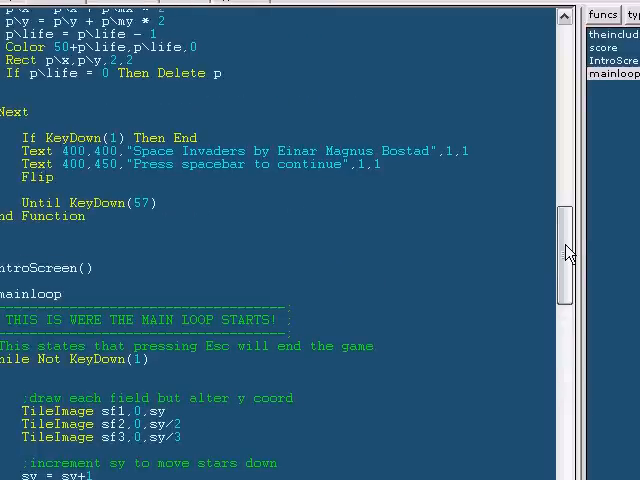
pyautogui.click(610, 60)
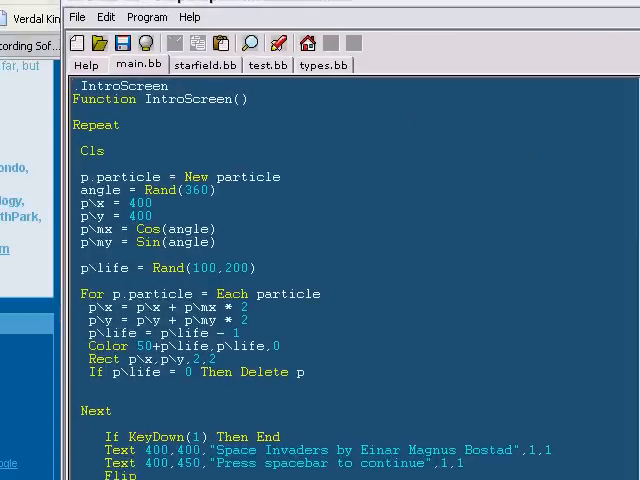
pyautogui.scroll(-3)
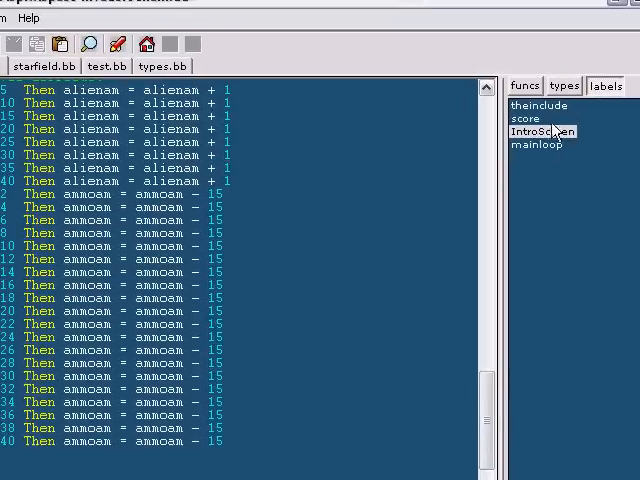
pyautogui.click(536, 132)
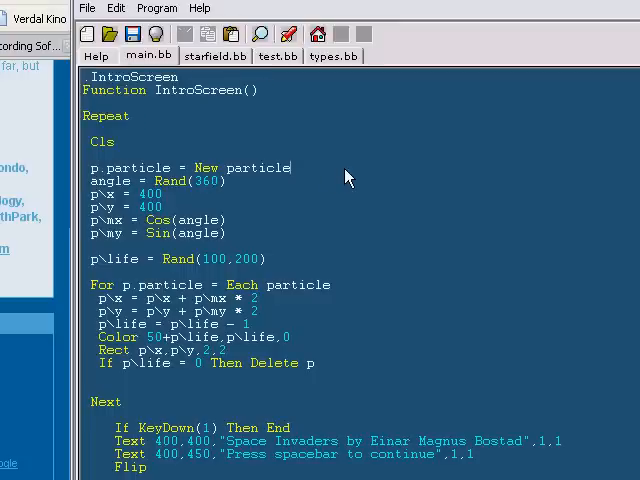
pyautogui.moveTo(378, 160)
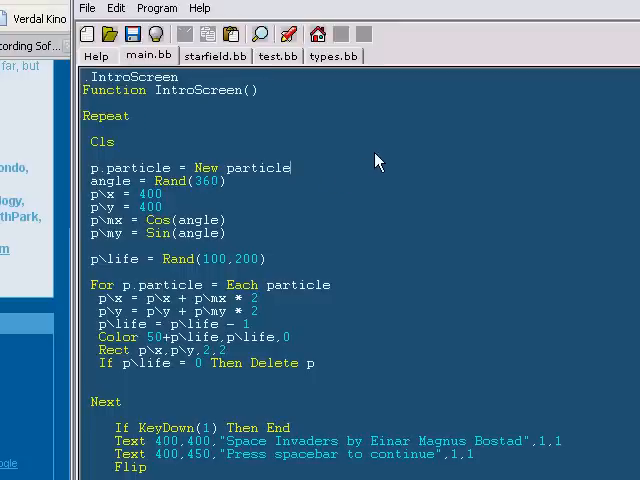
pyautogui.moveTo(364, 150)
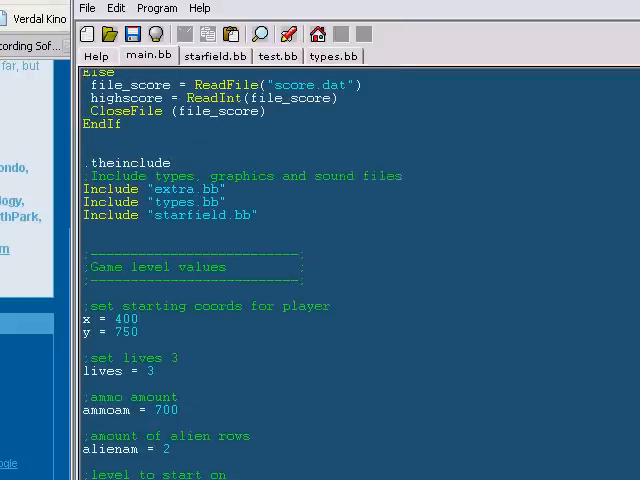
pyautogui.scroll(3)
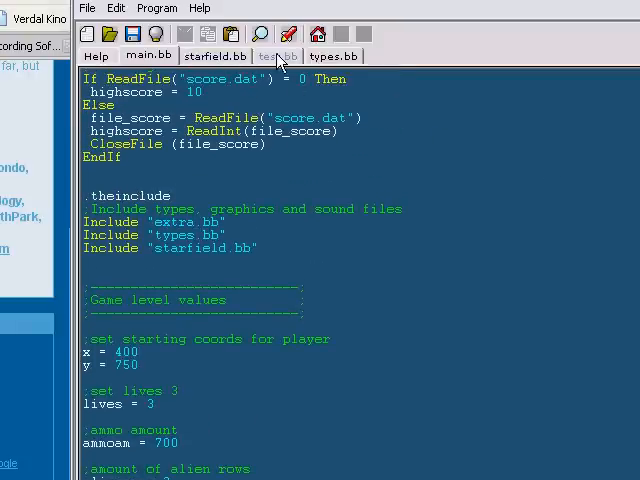
pyautogui.click(216, 56)
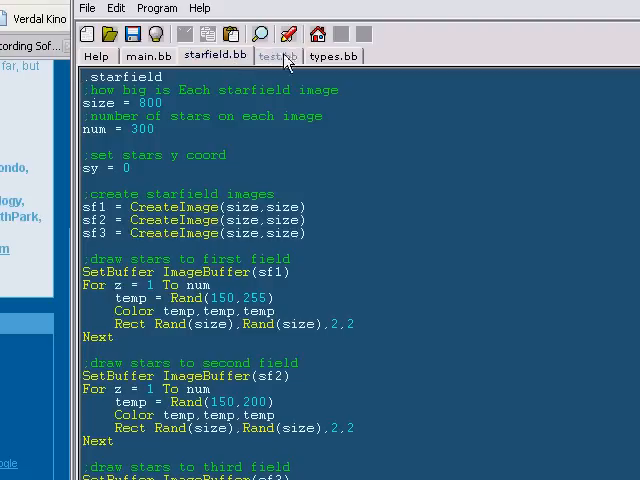
pyautogui.click(332, 56)
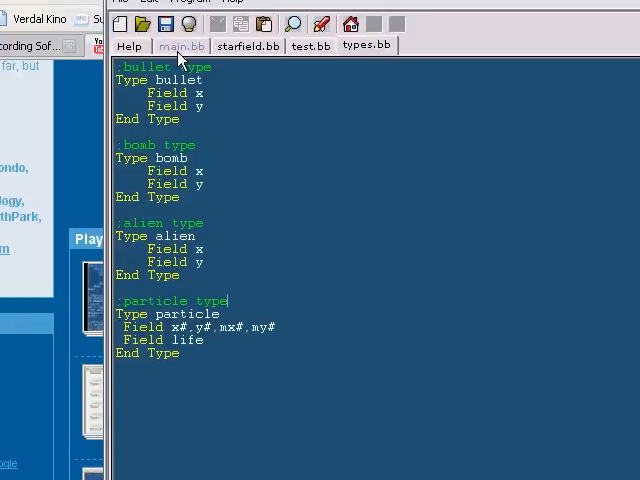
pyautogui.click(184, 46)
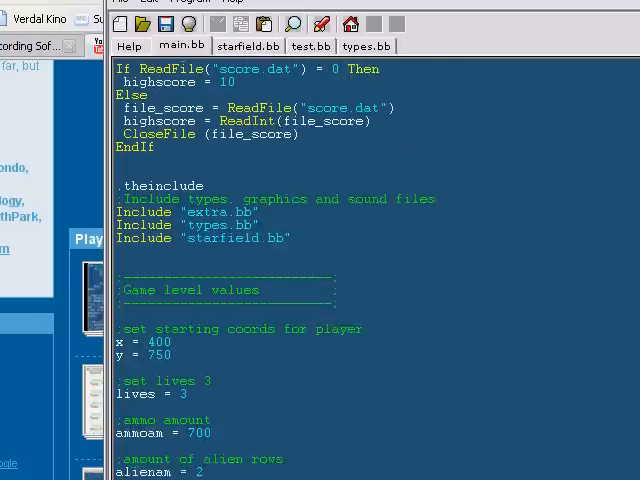
pyautogui.scroll(3)
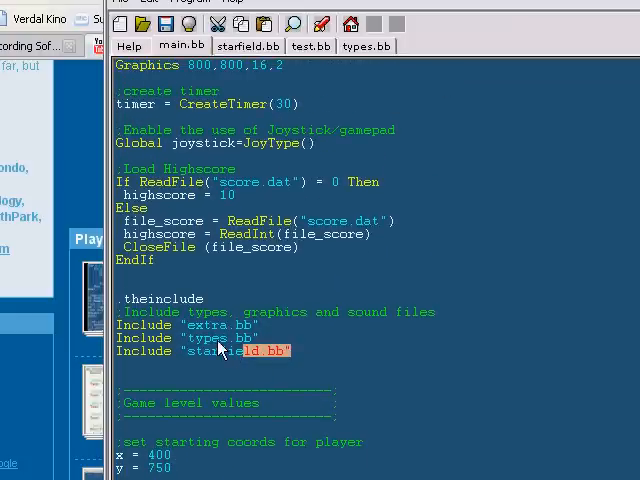
pyautogui.doubleClick(218, 324)
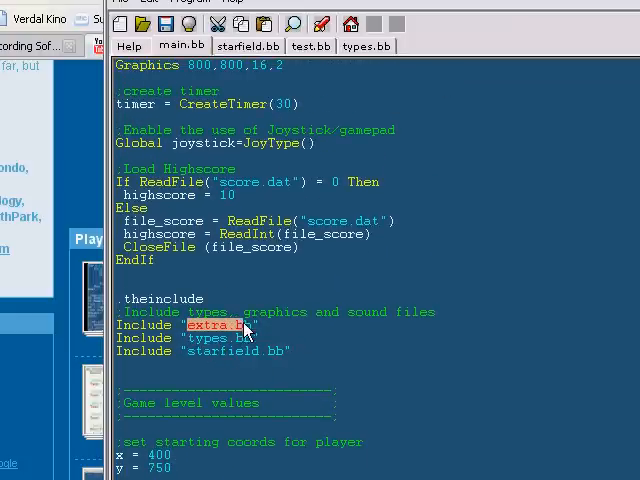
pyautogui.moveTo(256, 200)
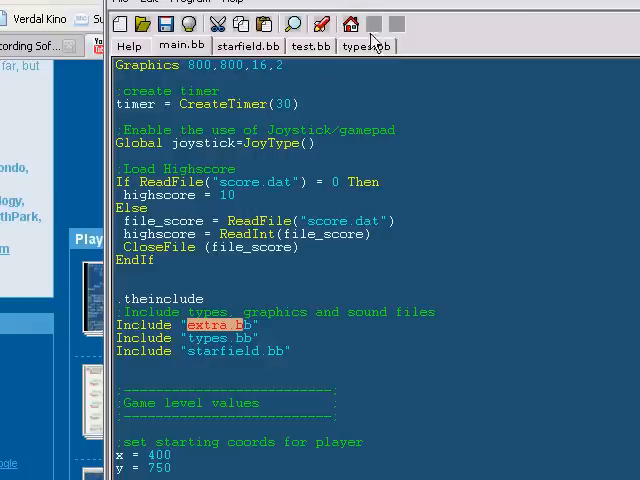
pyautogui.click(366, 46)
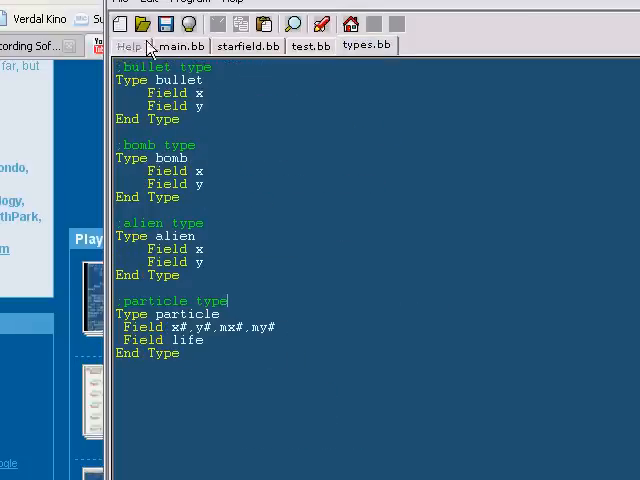
pyautogui.doubleClick(160, 66)
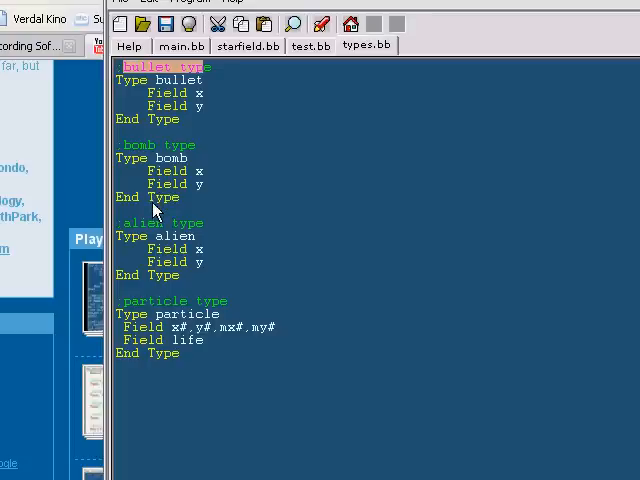
pyautogui.moveTo(380, 264)
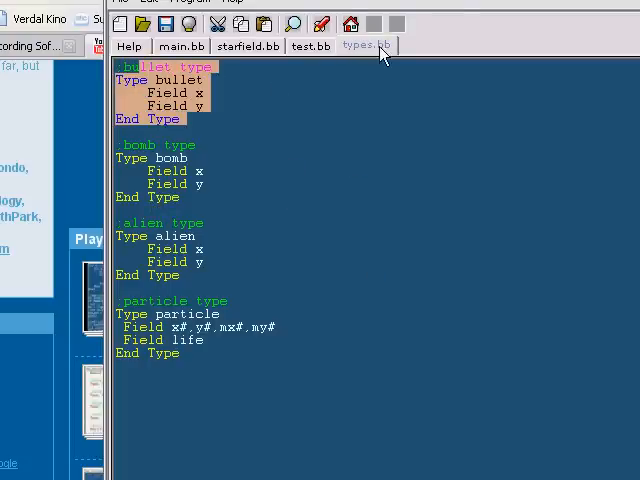
pyautogui.click(180, 46)
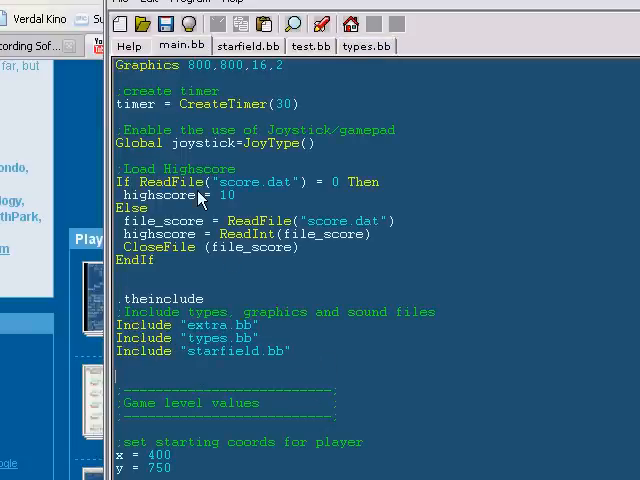
pyautogui.moveTo(158, 56)
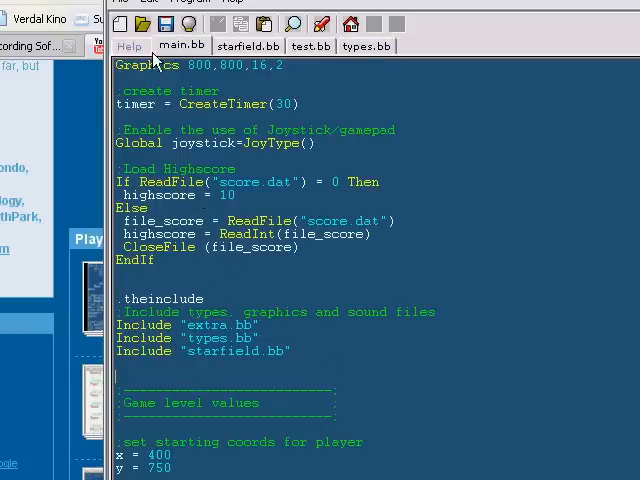
pyautogui.moveTo(124, 340)
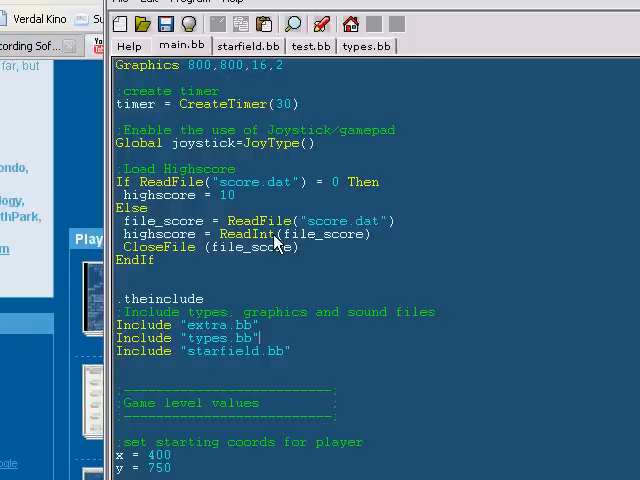
pyautogui.doubleClick(206, 338)
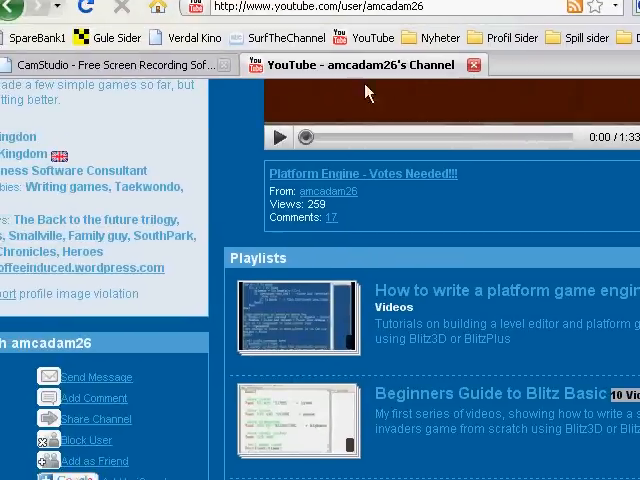
pyautogui.moveTo(228, 226)
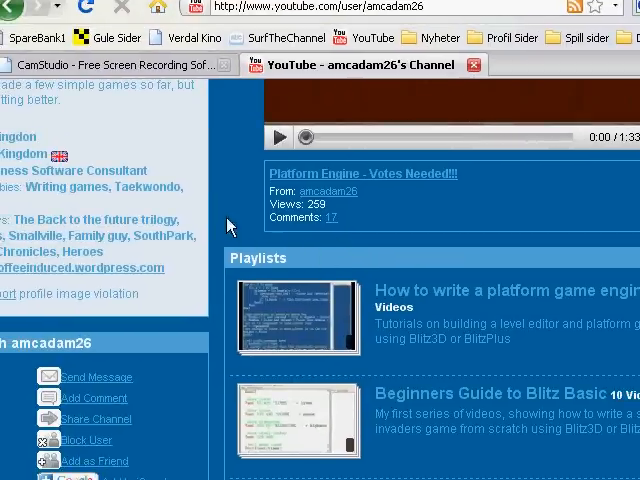
# Step: Scroll the YouTube channel page up to the featured platform game video
pyautogui.scroll(3)
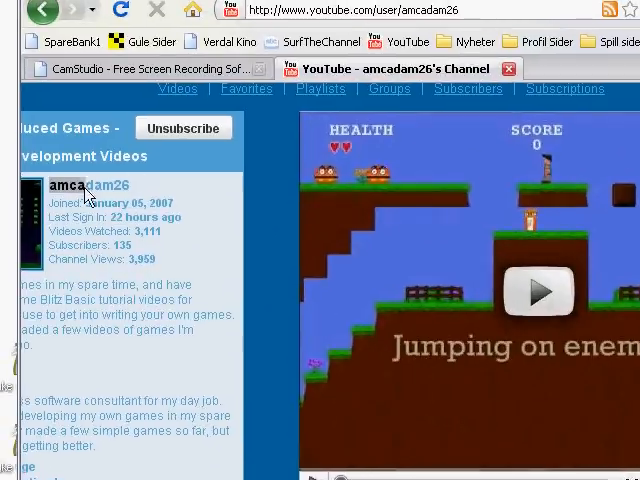
pyautogui.moveTo(264, 228)
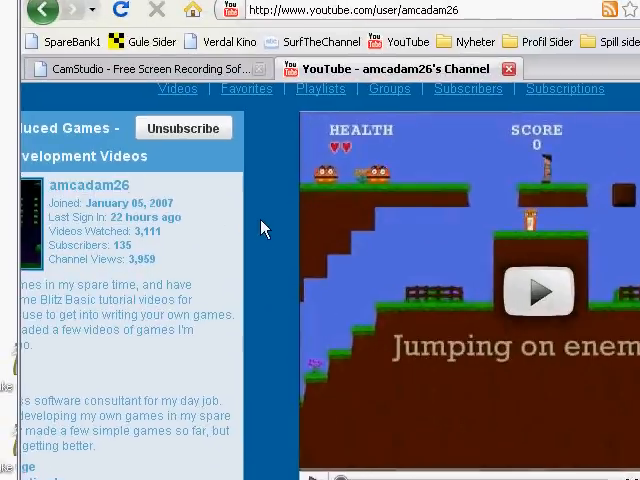
pyautogui.moveTo(264, 198)
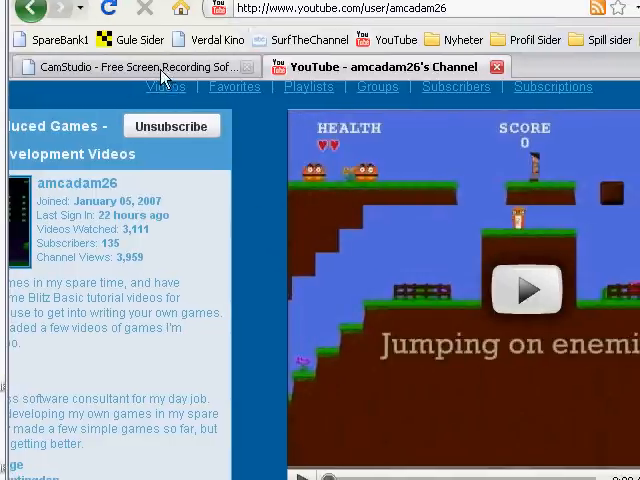
# Step: Show the CamStudio website and scroll to its Download Links section
pyautogui.click(120, 66)
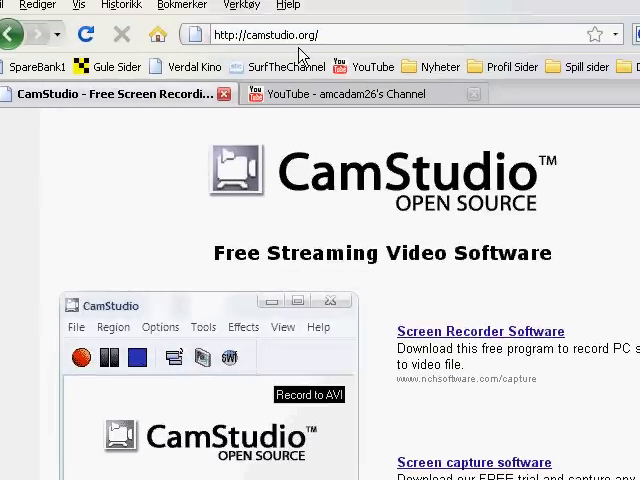
pyautogui.moveTo(296, 278)
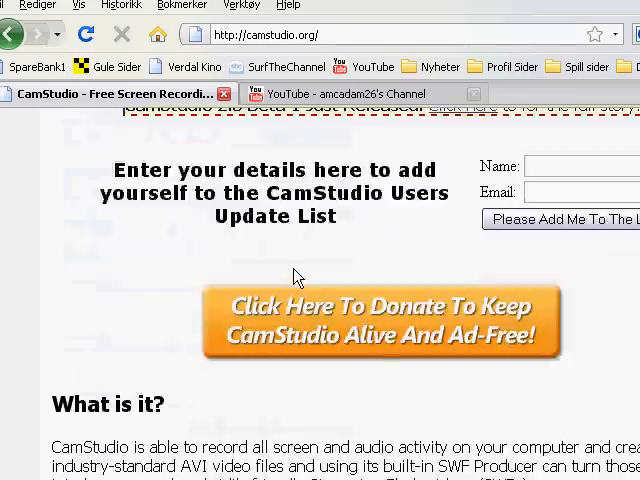
pyautogui.scroll(-3)
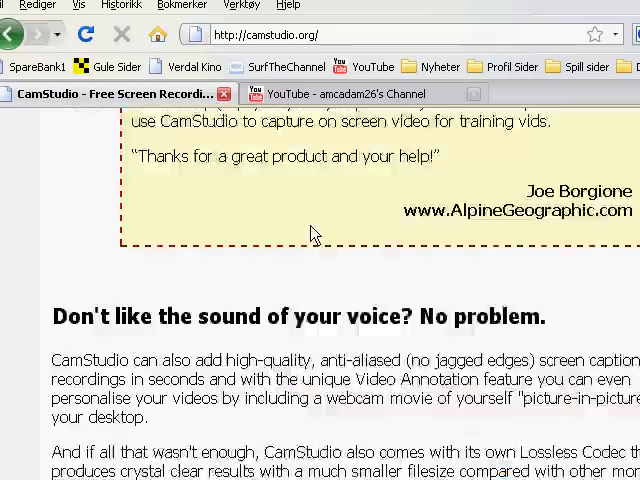
pyautogui.scroll(-3)
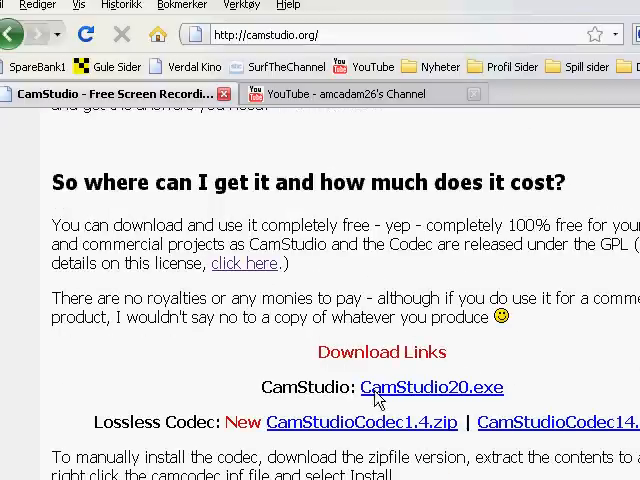